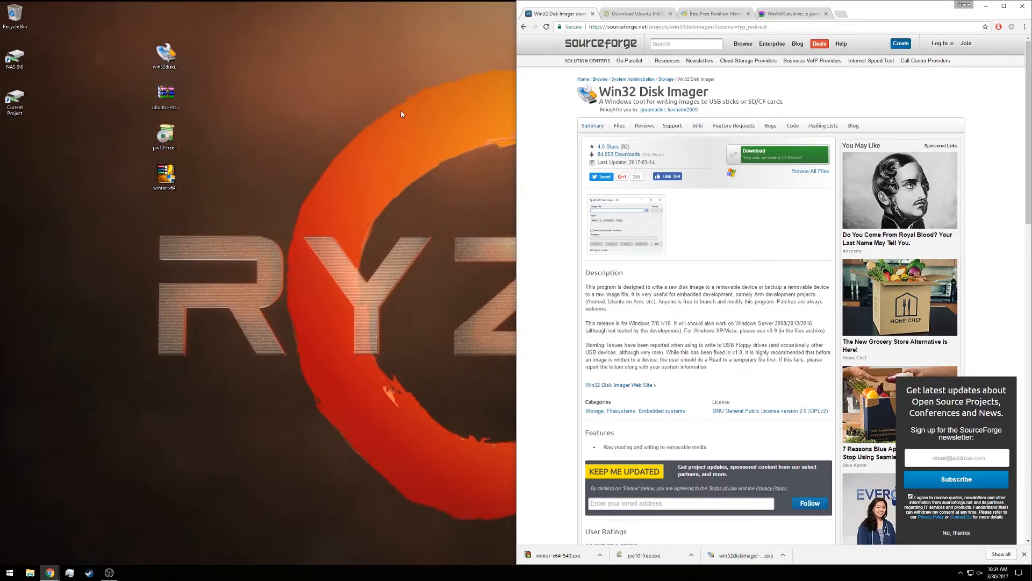
{"action": "mouse_move", "coordinate": [417, 138]}
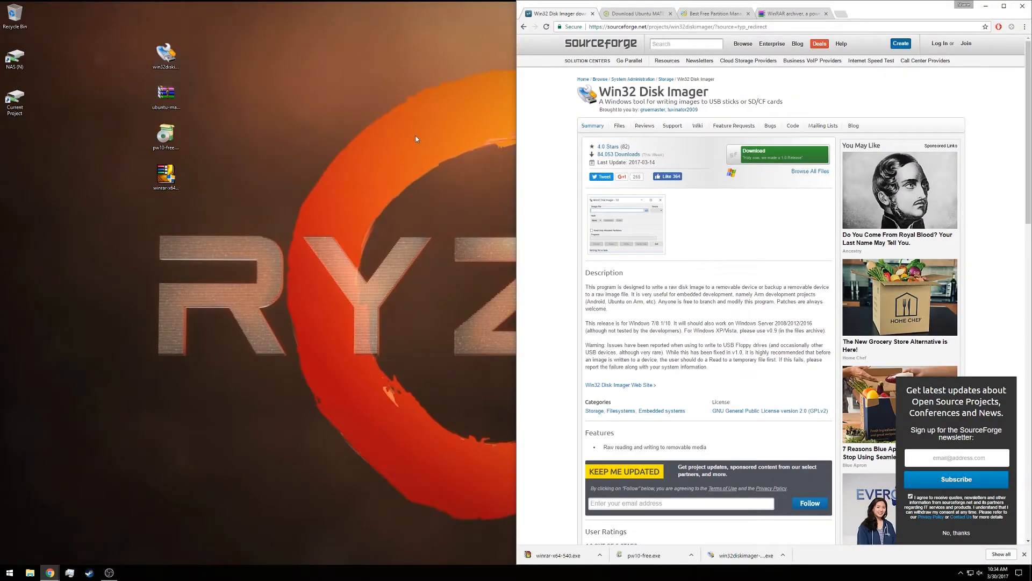
{"action": "mouse_move", "coordinate": [423, 137]}
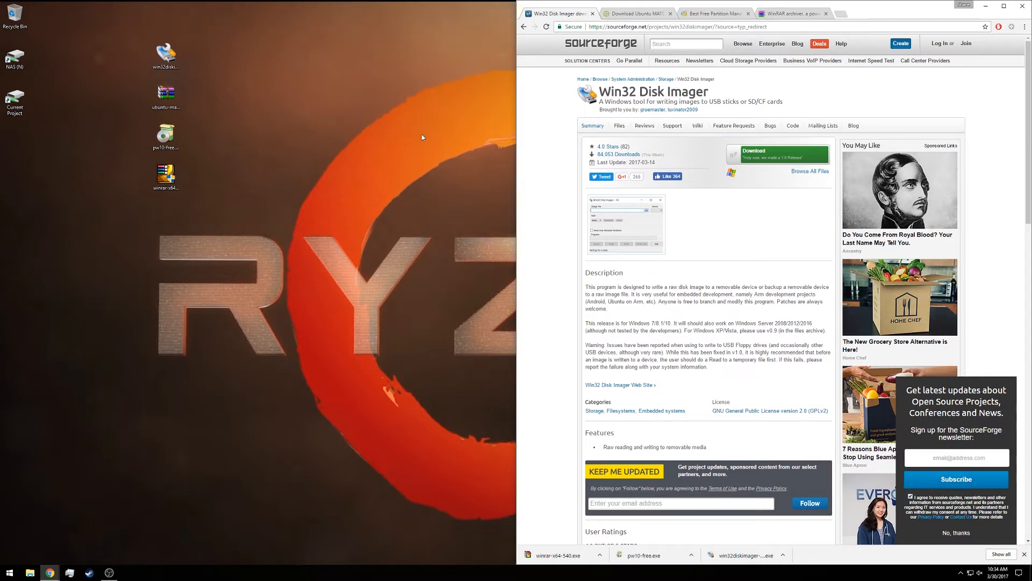
{"action": "mouse_move", "coordinate": [388, 119]}
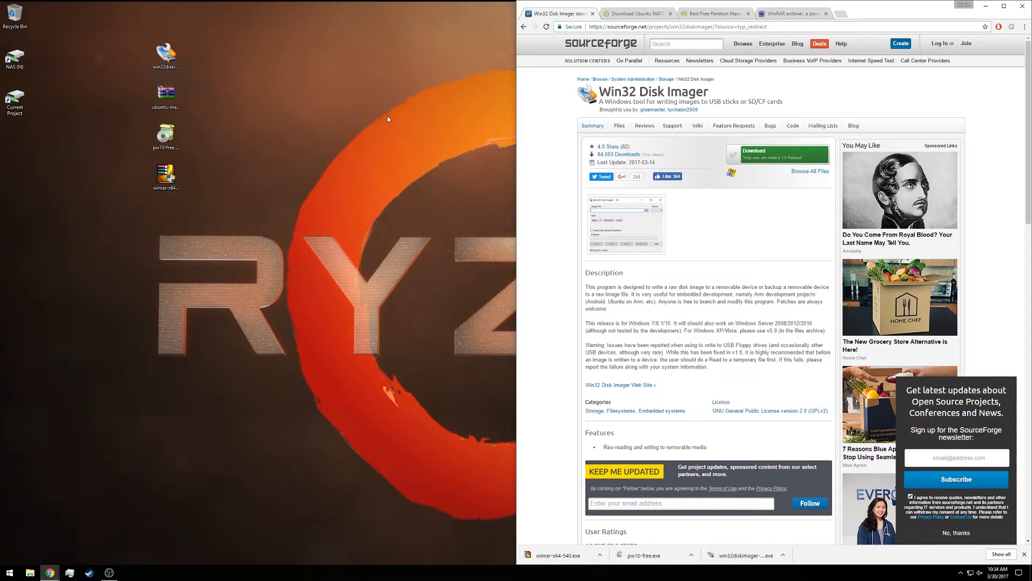
{"action": "mouse_move", "coordinate": [396, 136]}
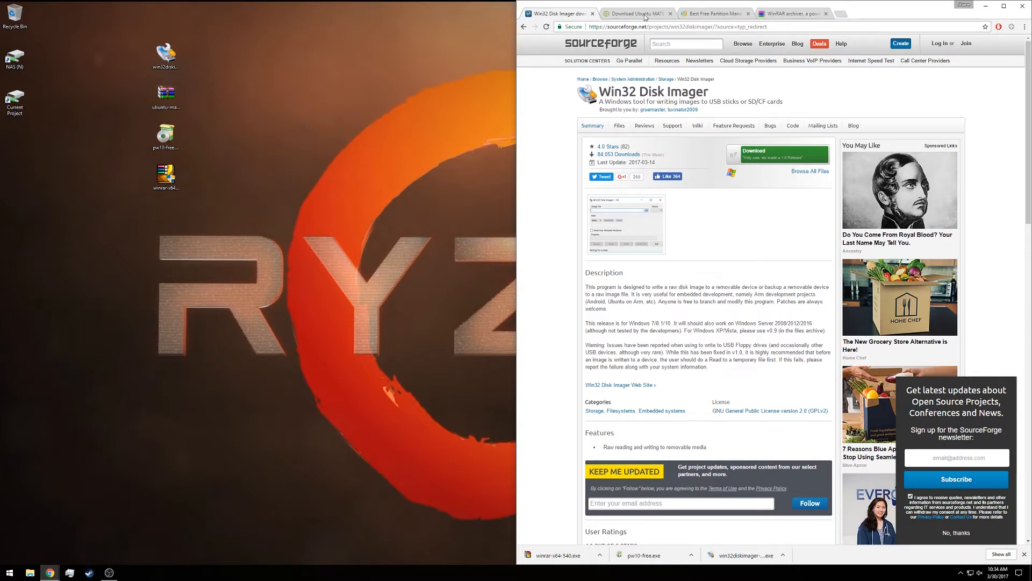
Choose the Ubuntu MATE 16.04.2 LTS release on the download page to show its architecture options.
{"action": "left_click", "coordinate": [633, 13]}
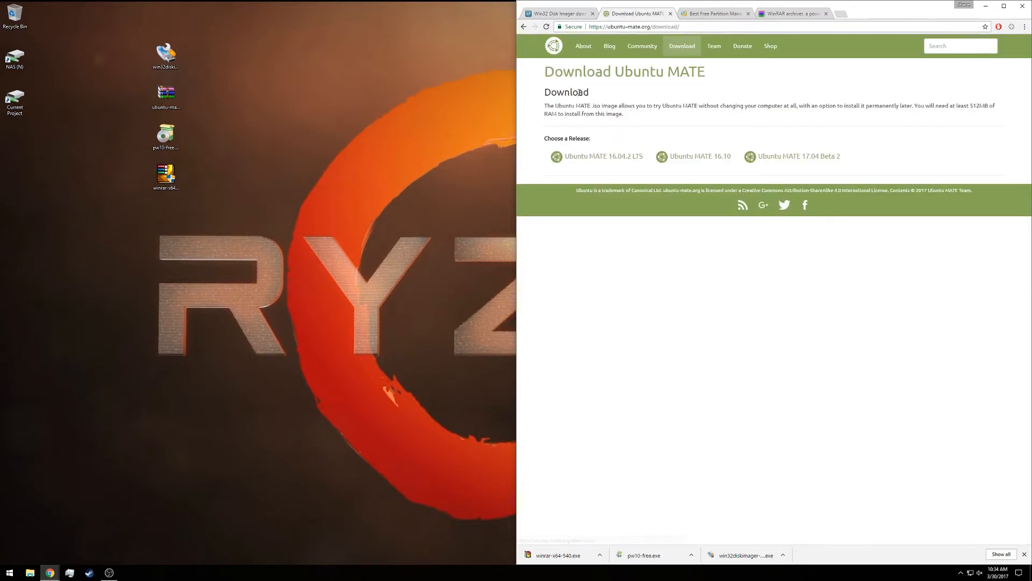
{"action": "mouse_move", "coordinate": [561, 86]}
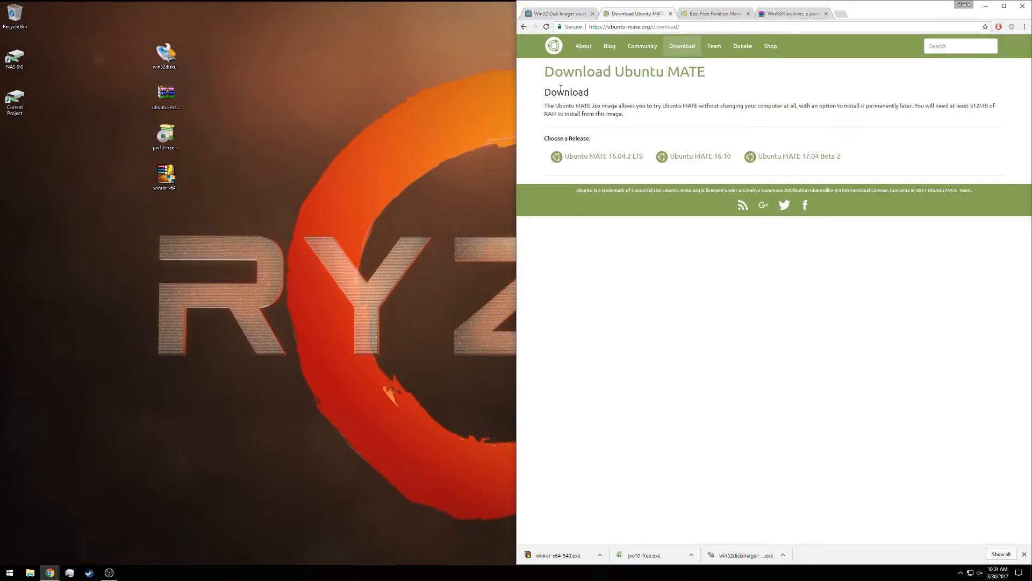
{"action": "mouse_move", "coordinate": [585, 69]}
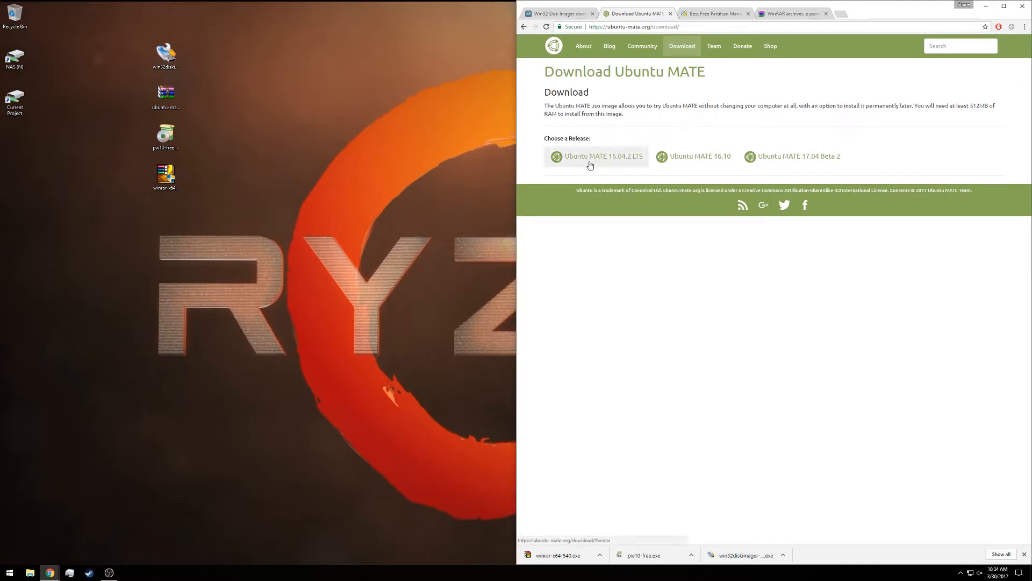
{"action": "left_click", "coordinate": [597, 156]}
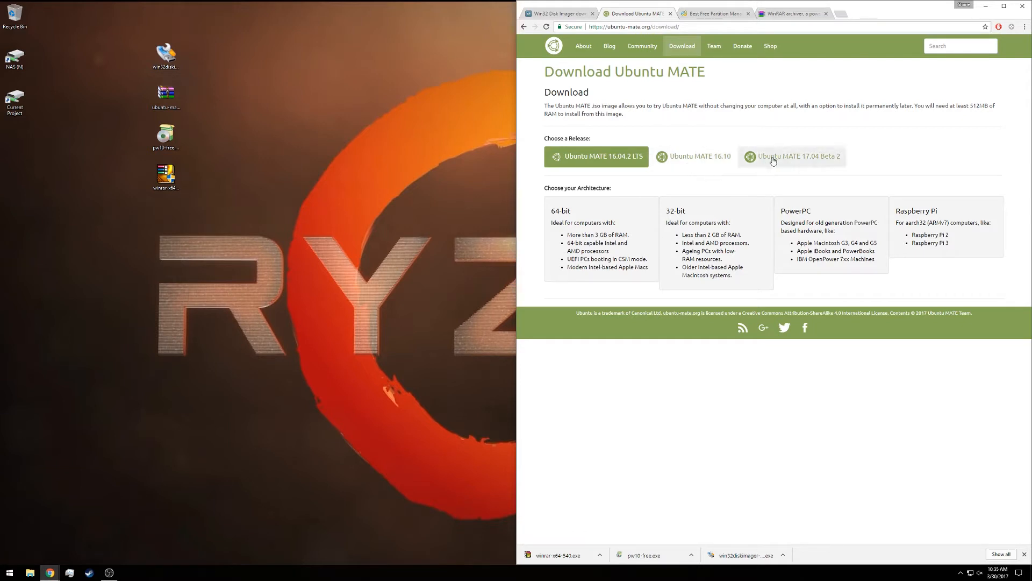
{"action": "mouse_move", "coordinate": [742, 120]}
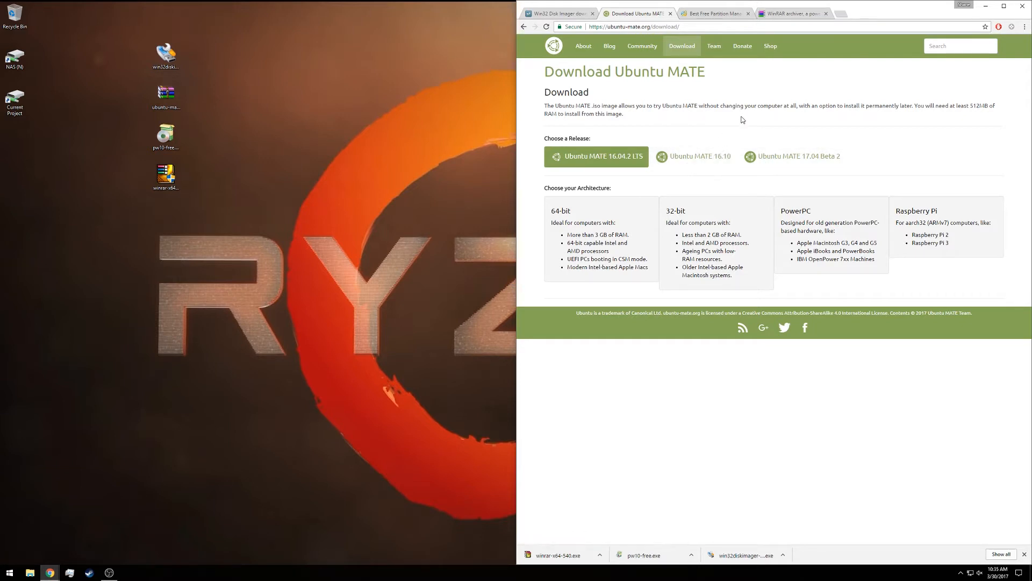
{"action": "mouse_move", "coordinate": [924, 239]}
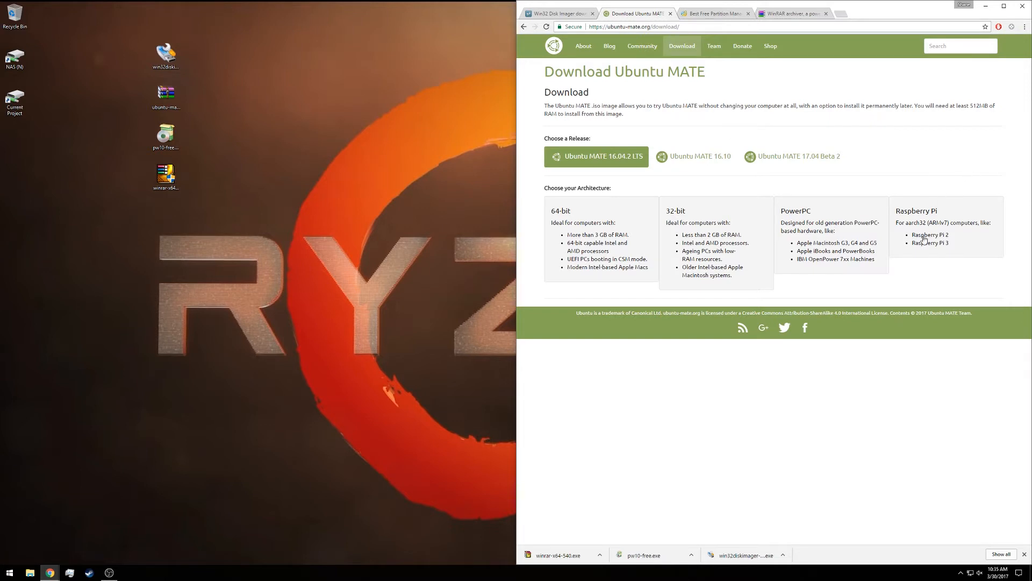
{"action": "mouse_move", "coordinate": [953, 221]}
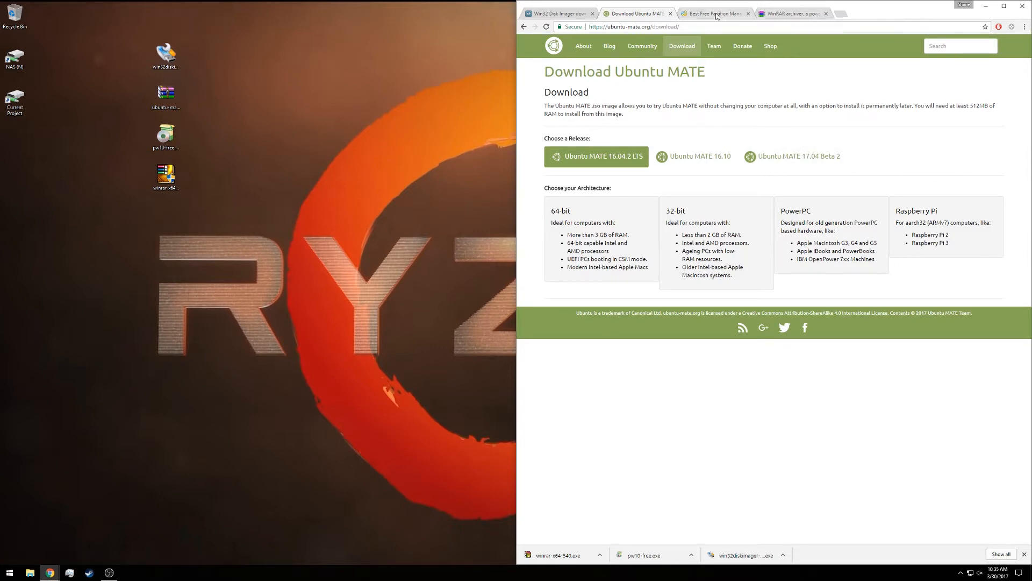
Switch to the MiniTool Partition Wizard Free Edition 10.2 product page.
{"action": "left_click", "coordinate": [714, 13]}
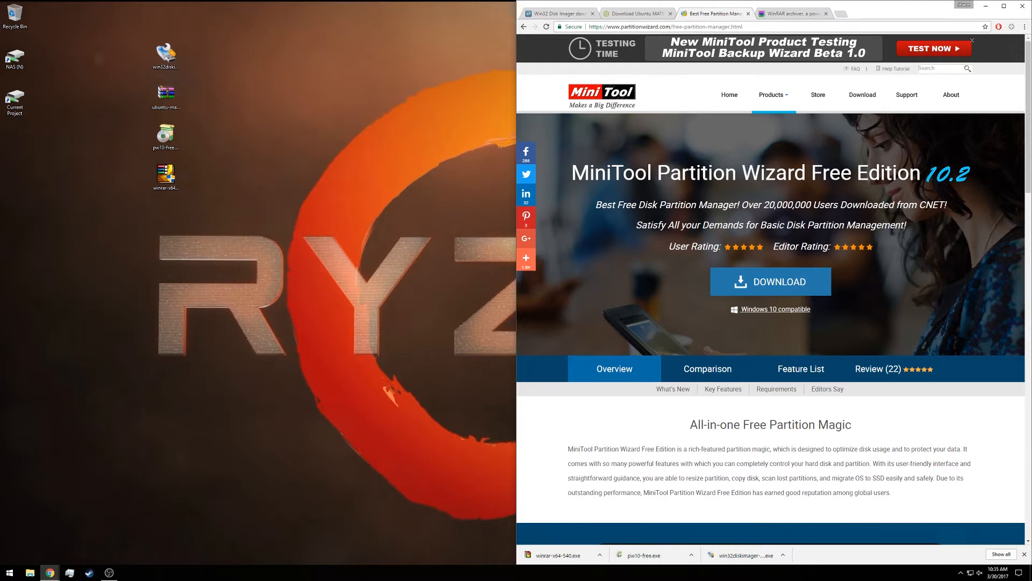
{"action": "mouse_move", "coordinate": [697, 148]}
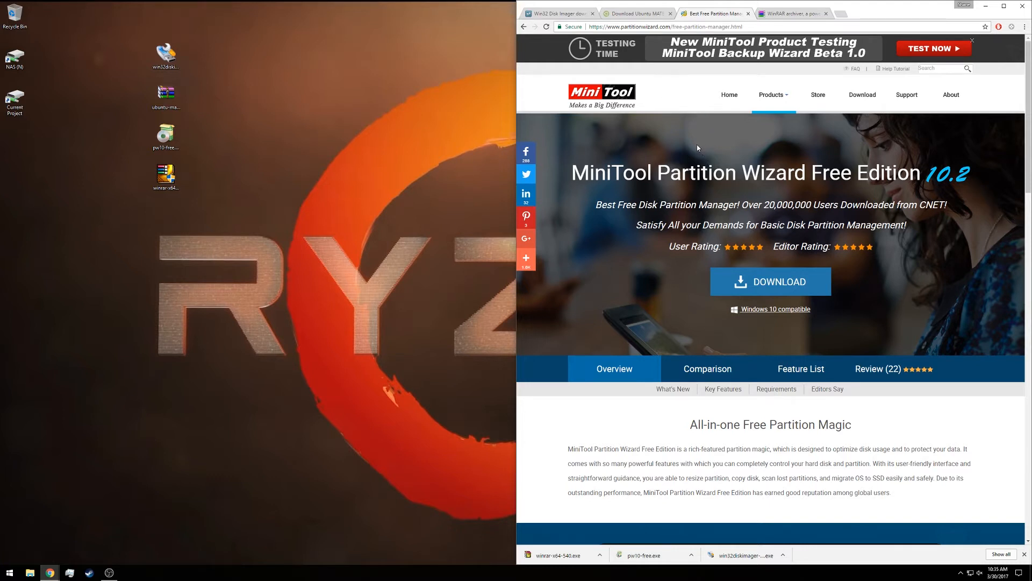
{"action": "mouse_move", "coordinate": [727, 148]}
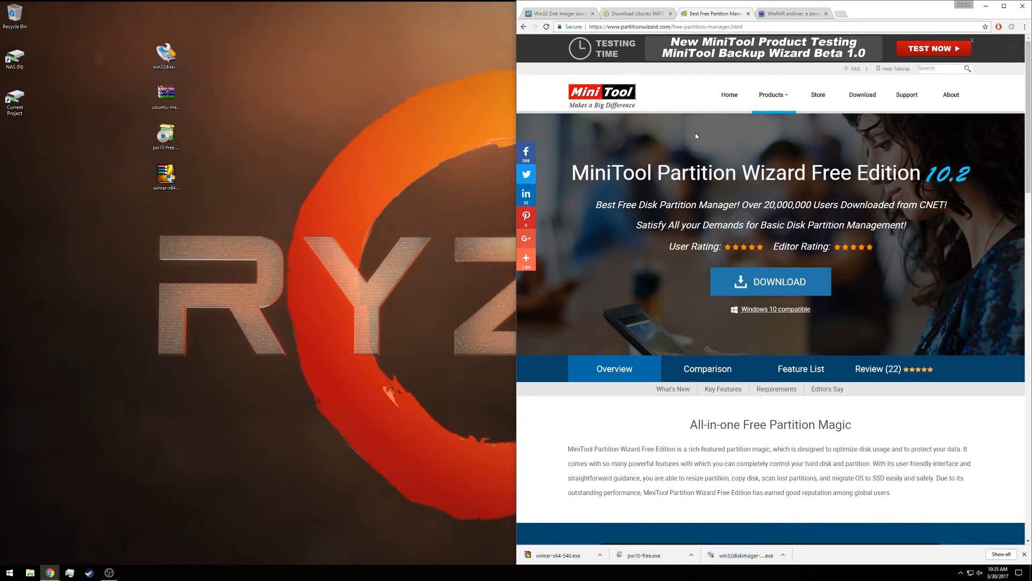
{"action": "mouse_move", "coordinate": [628, 133]}
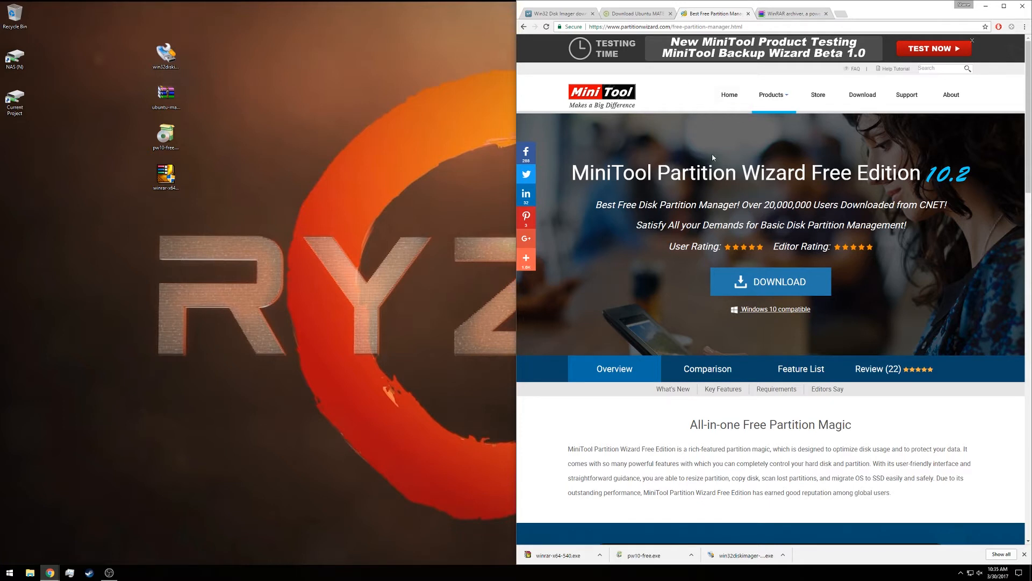
{"action": "mouse_move", "coordinate": [687, 142]}
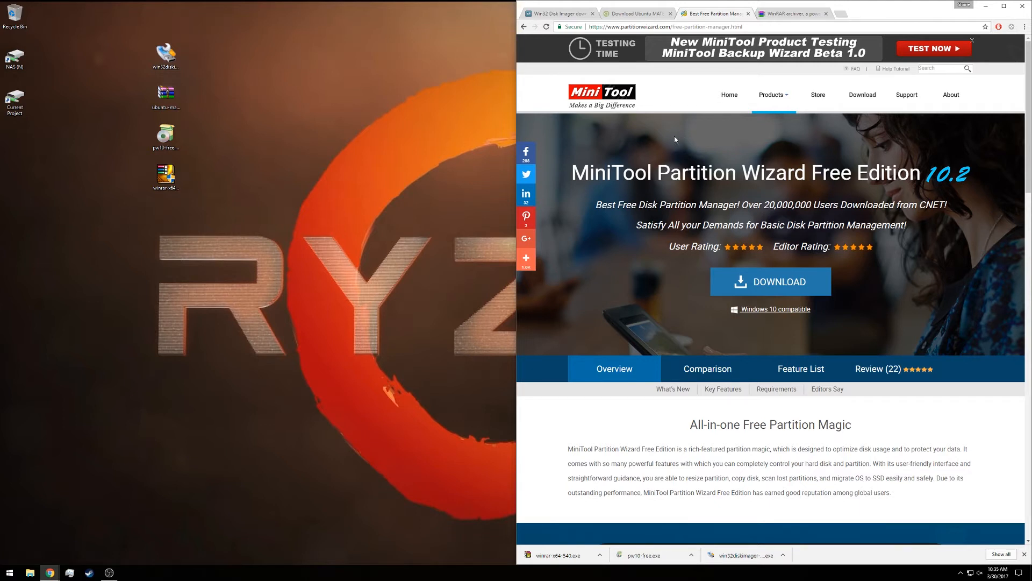
{"action": "mouse_move", "coordinate": [691, 144]}
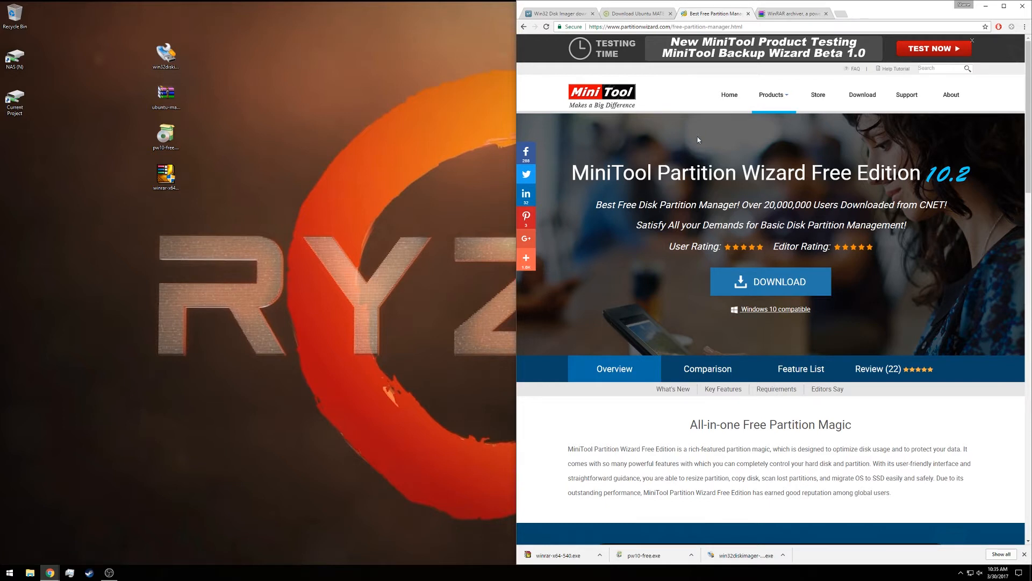
{"action": "mouse_move", "coordinate": [820, 160]}
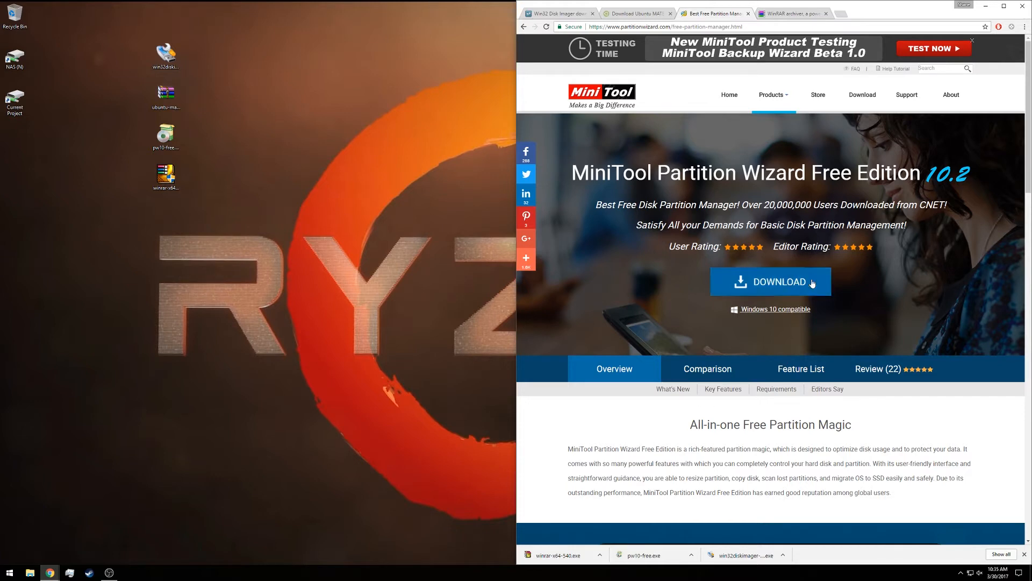
{"action": "mouse_move", "coordinate": [787, 16]}
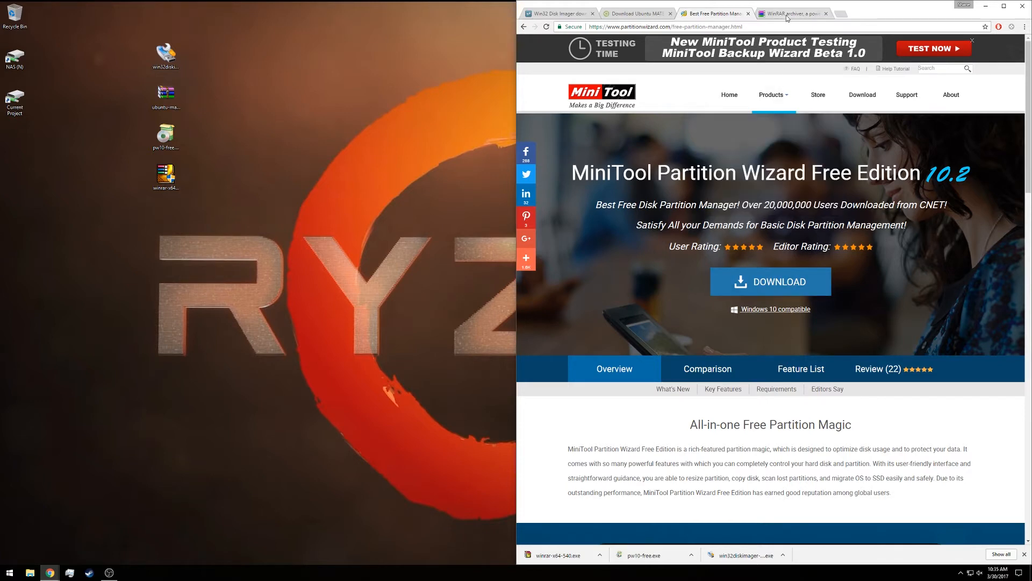
Switch to the RARLAB WinRAR archiver downloads page.
{"action": "left_click", "coordinate": [795, 12]}
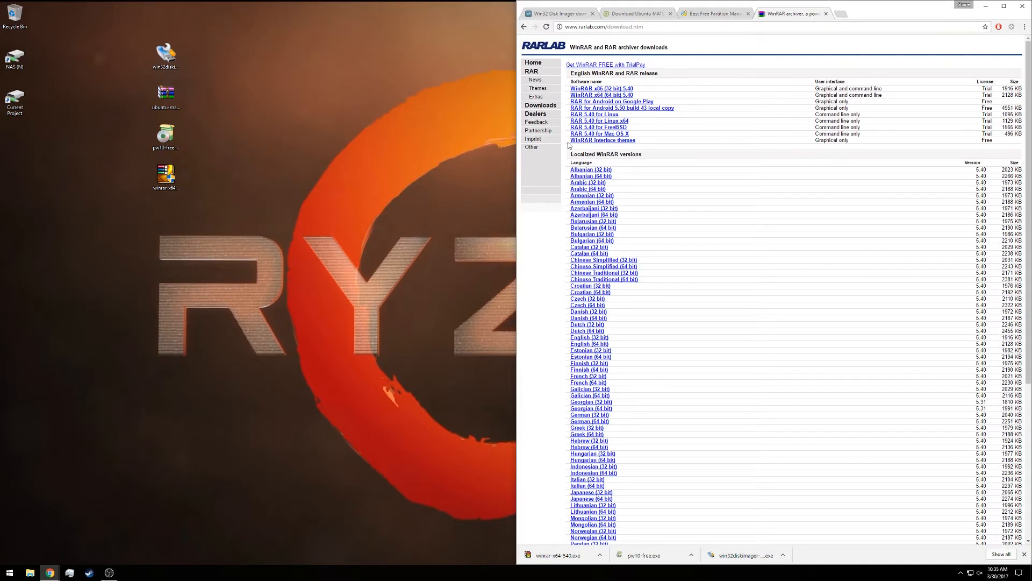
{"action": "mouse_move", "coordinate": [538, 149]}
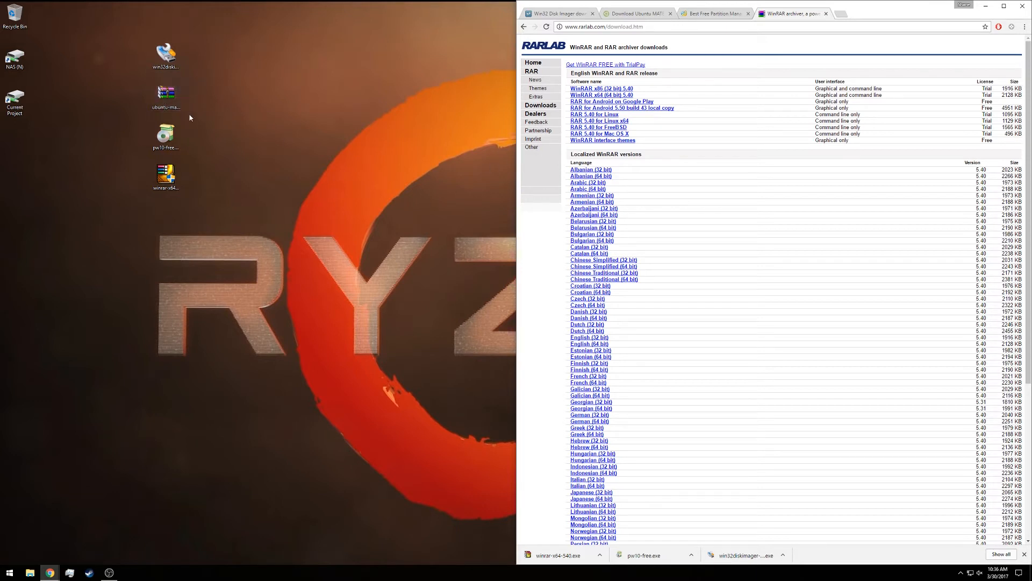
{"action": "mouse_move", "coordinate": [198, 97]}
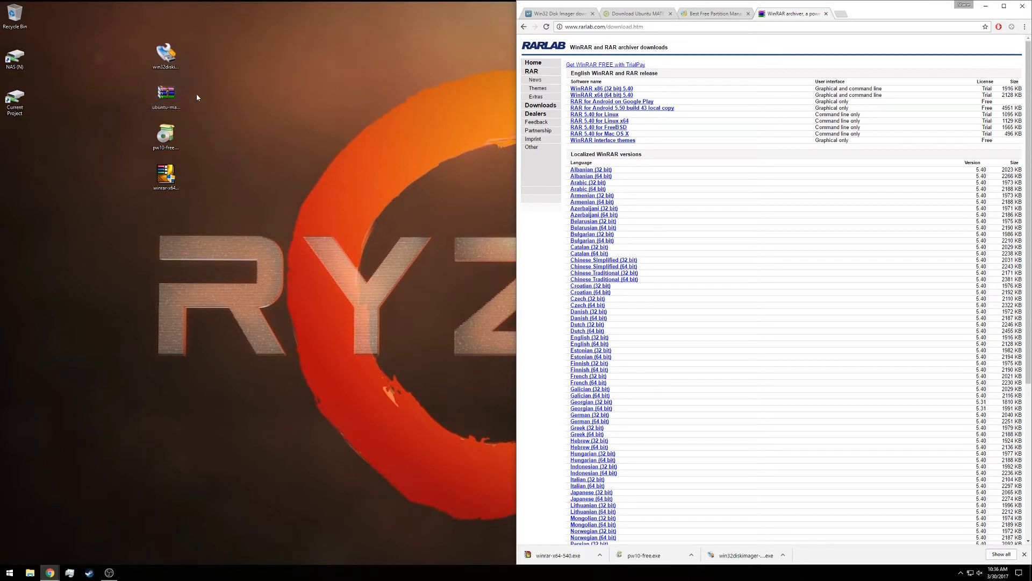
{"action": "mouse_move", "coordinate": [194, 104]}
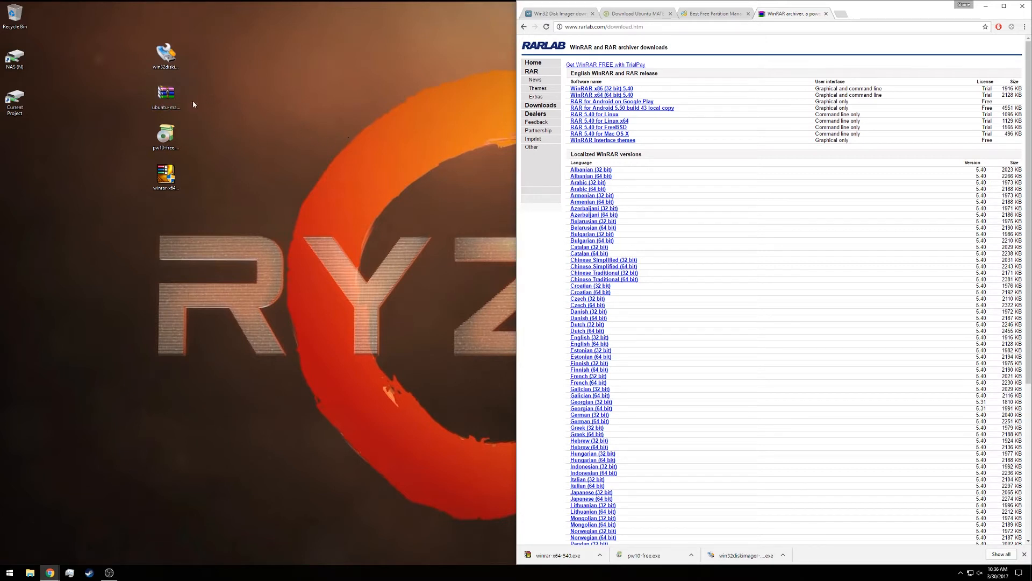
{"action": "mouse_move", "coordinate": [266, 97]}
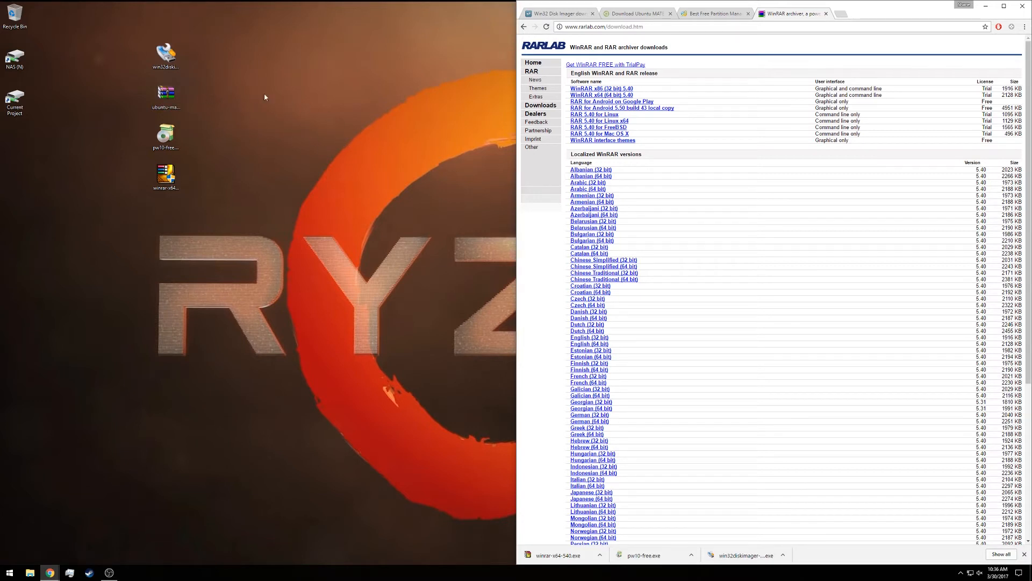
{"action": "mouse_move", "coordinate": [860, 253]}
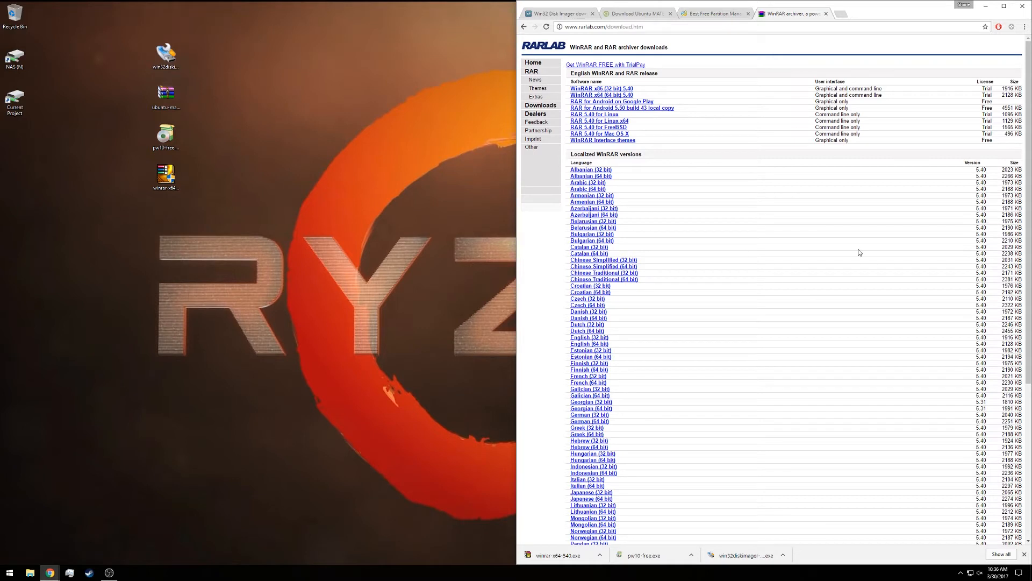
{"action": "mouse_move", "coordinate": [721, 174]}
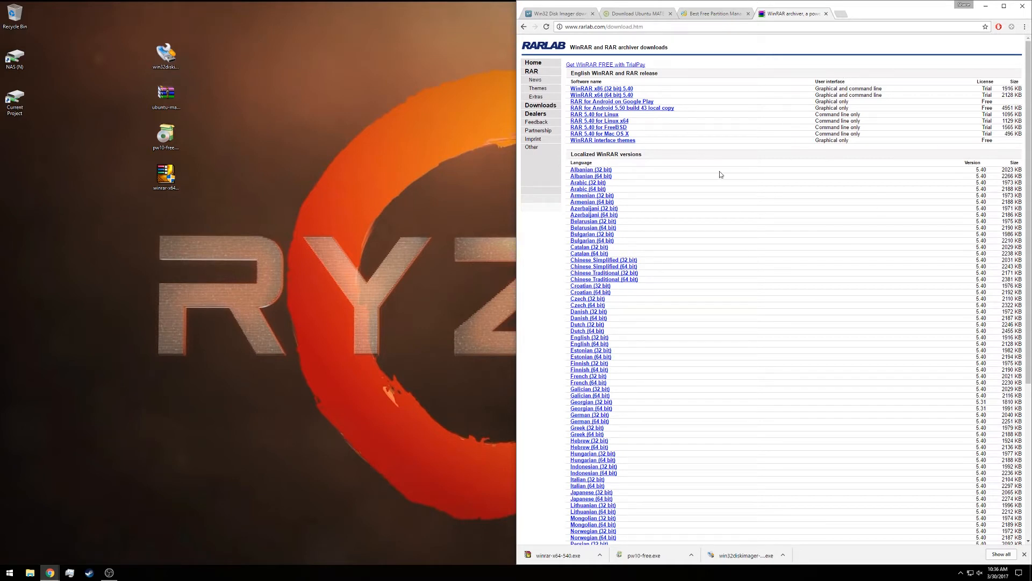
{"action": "mouse_move", "coordinate": [734, 212]}
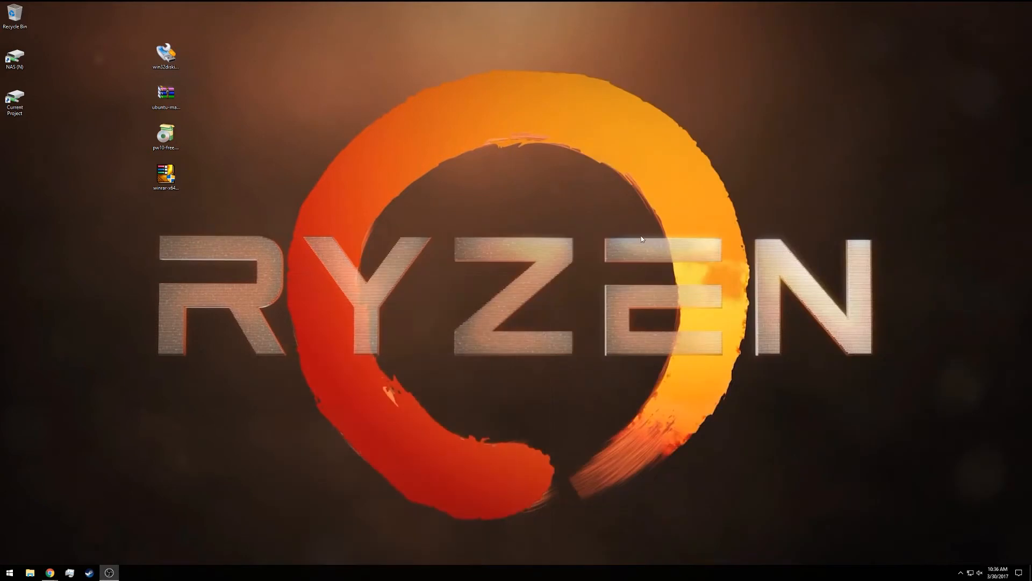
{"action": "mouse_move", "coordinate": [606, 381]}
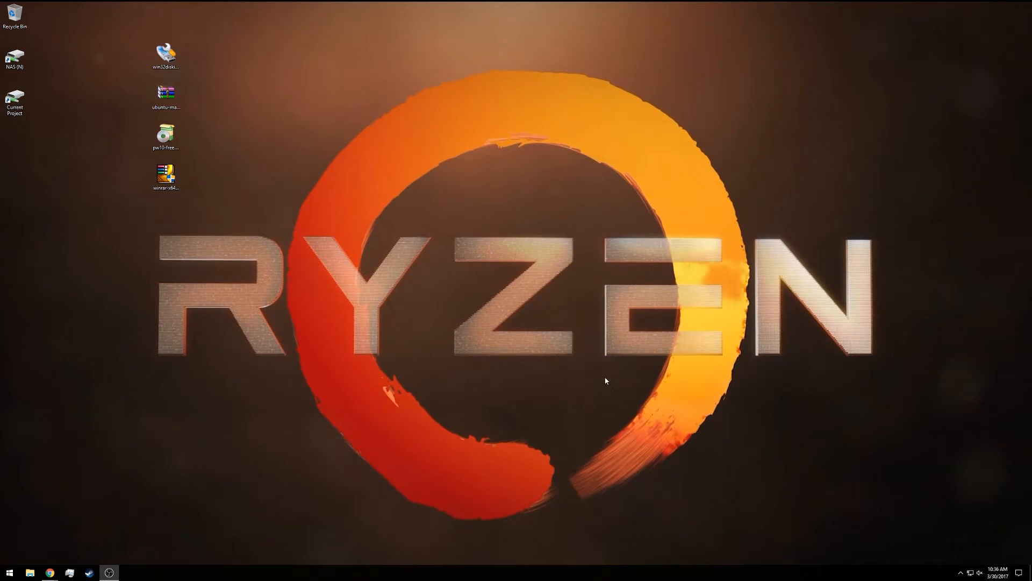
{"action": "mouse_move", "coordinate": [426, 342]}
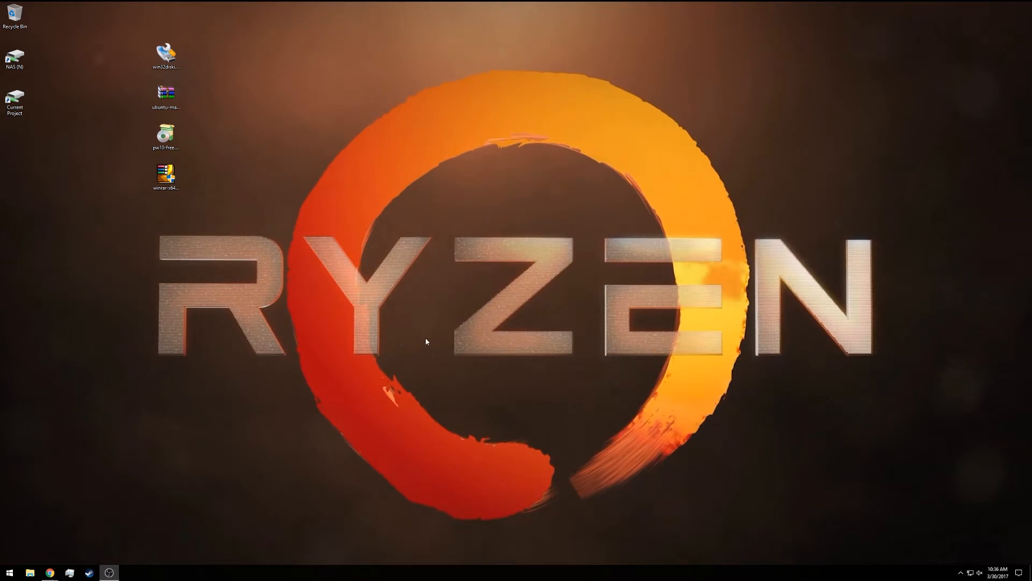
{"action": "mouse_move", "coordinate": [38, 578]}
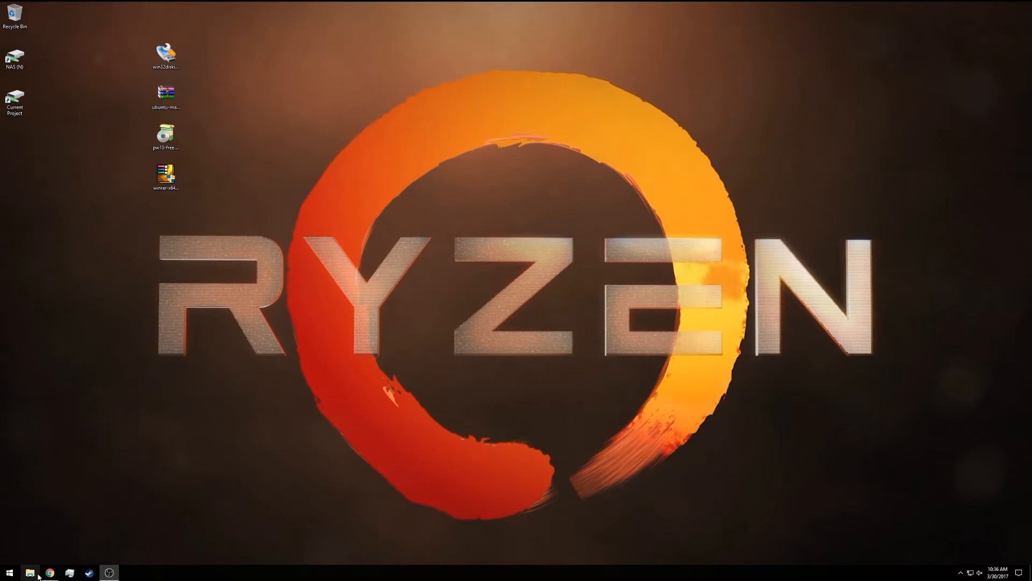
View the drives in File Explorer and select the PI_BOOT (D:) SD card drive.
{"action": "left_click", "coordinate": [30, 572]}
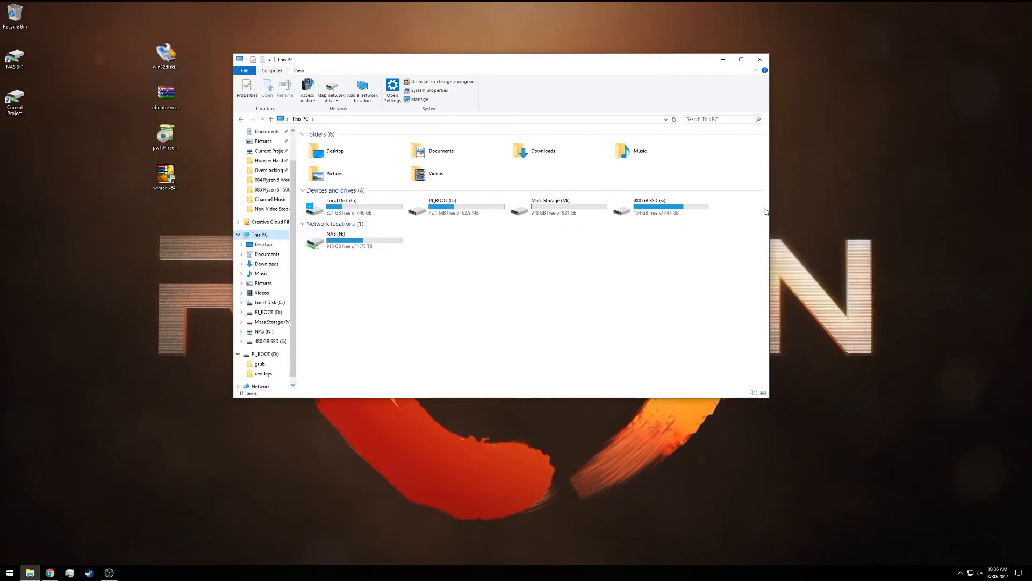
{"action": "left_click", "coordinate": [453, 206]}
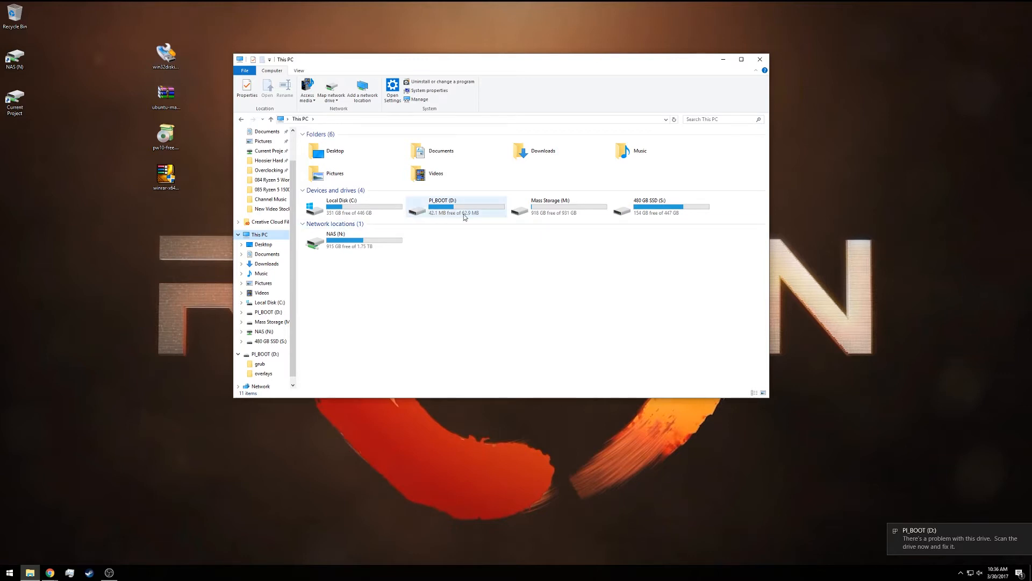
{"action": "mouse_move", "coordinate": [464, 205]}
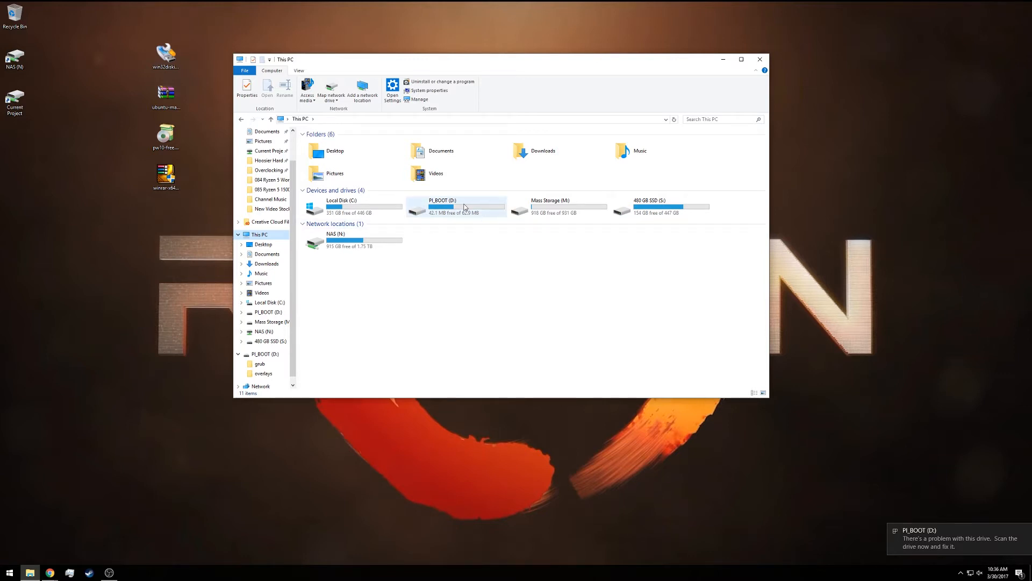
{"action": "double_click", "coordinate": [442, 206]}
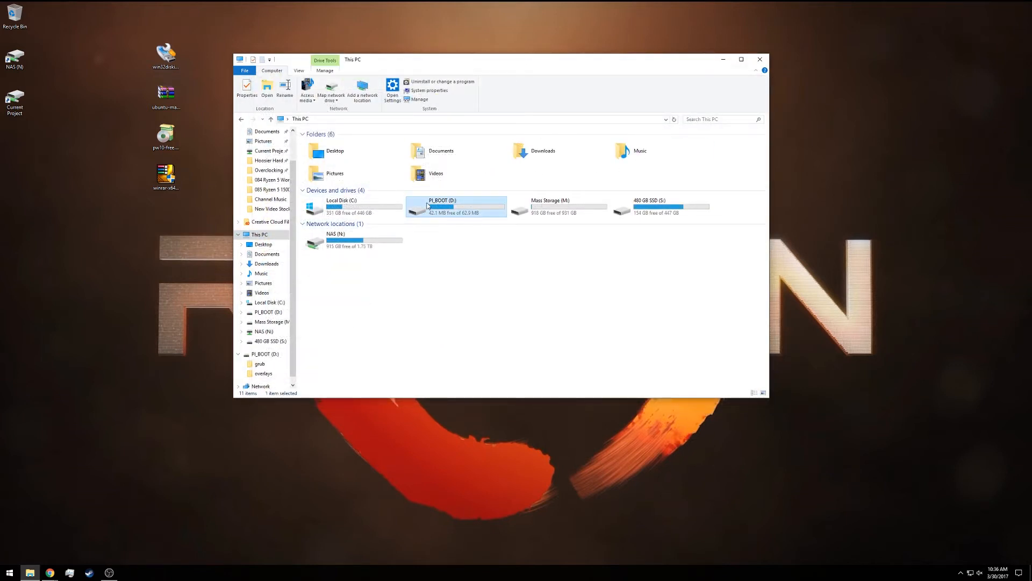
{"action": "mouse_move", "coordinate": [477, 213]}
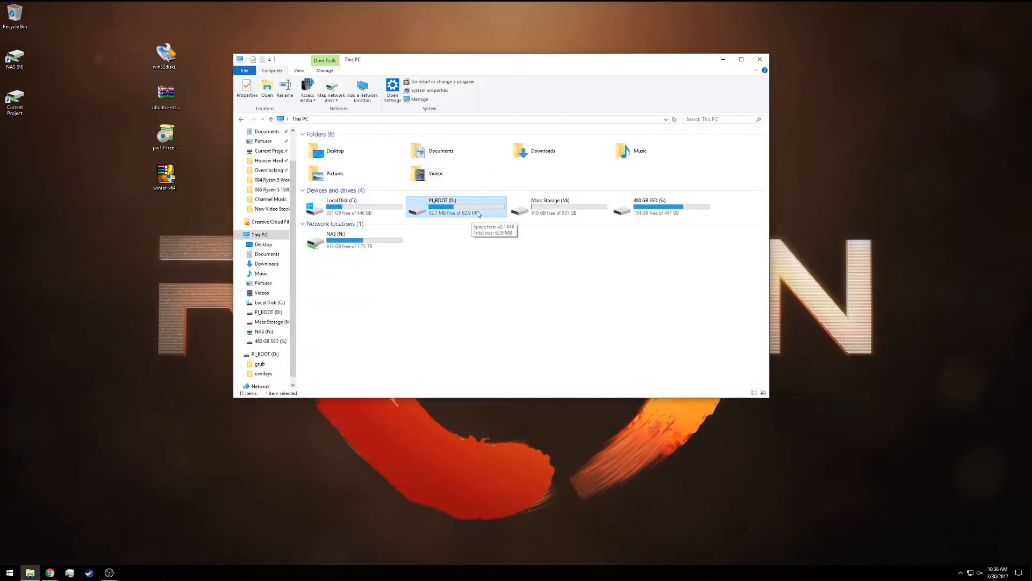
{"action": "mouse_move", "coordinate": [481, 222]}
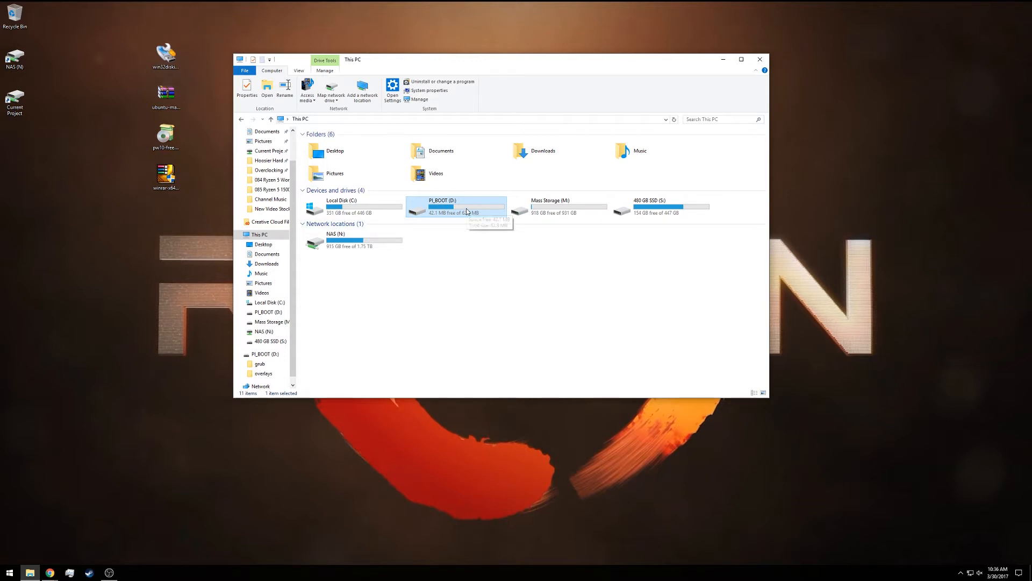
{"action": "mouse_move", "coordinate": [757, 92]}
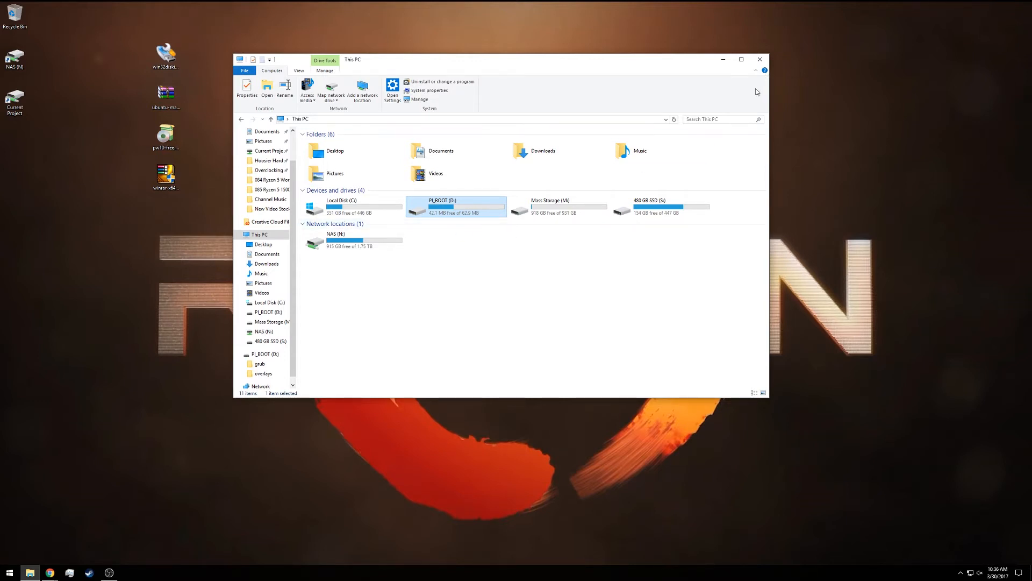
{"action": "mouse_move", "coordinate": [756, 64]}
{"action": "type", "text": "mini"}
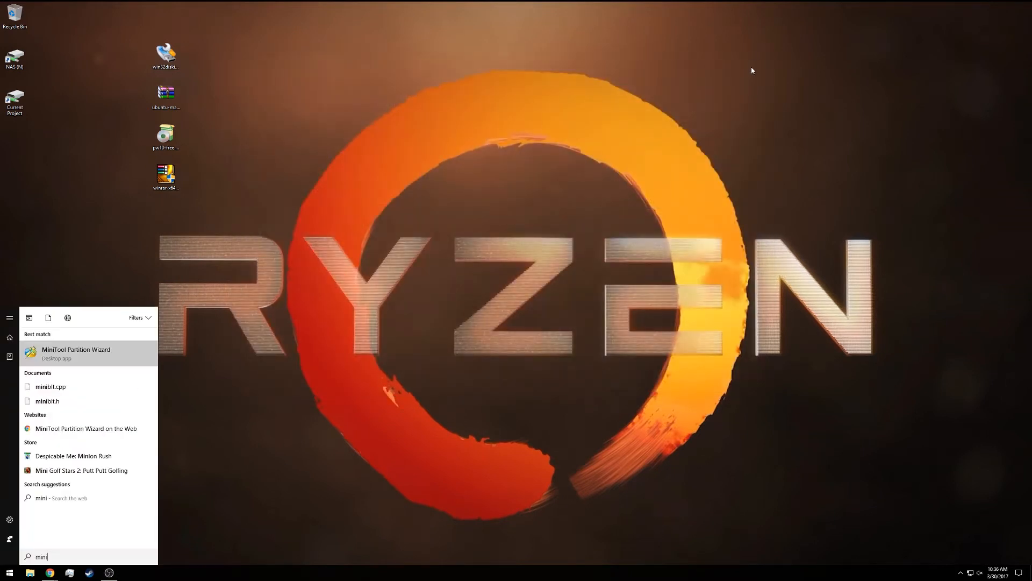
Launch MiniTool Partition Wizard and decline the new-version download offer.
{"action": "left_click", "coordinate": [75, 353]}
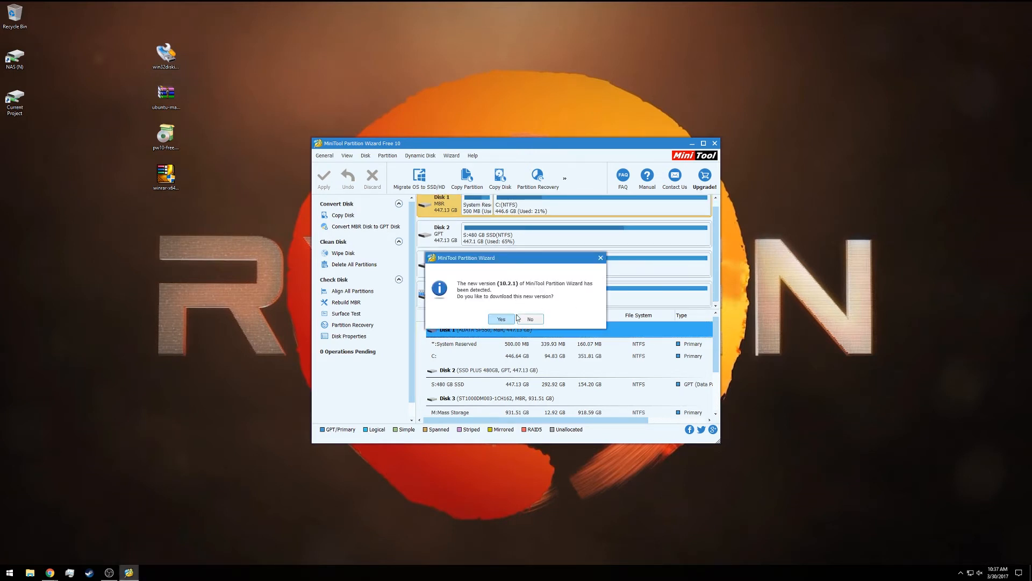
{"action": "left_click", "coordinate": [529, 319]}
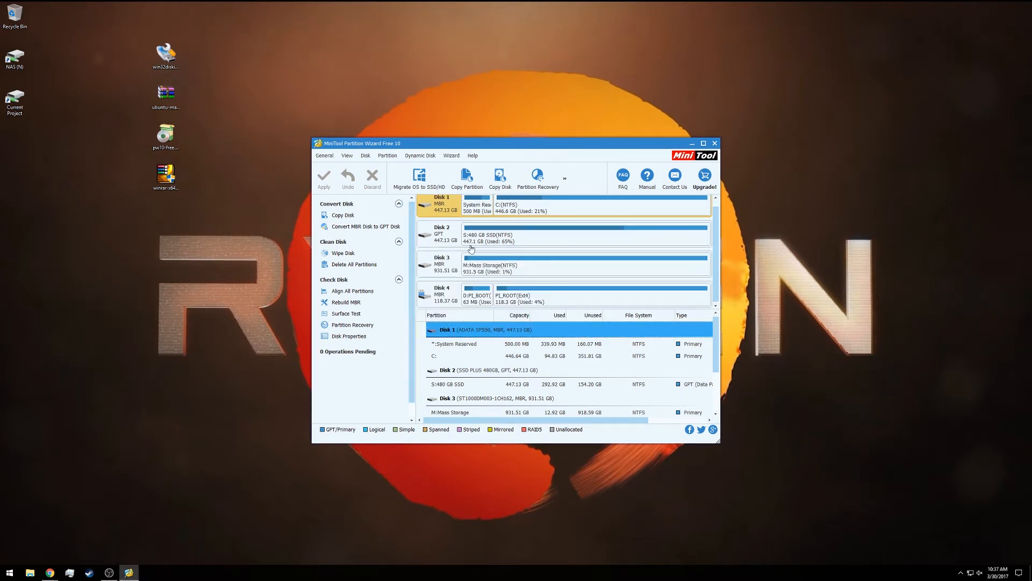
{"action": "mouse_move", "coordinate": [476, 309]}
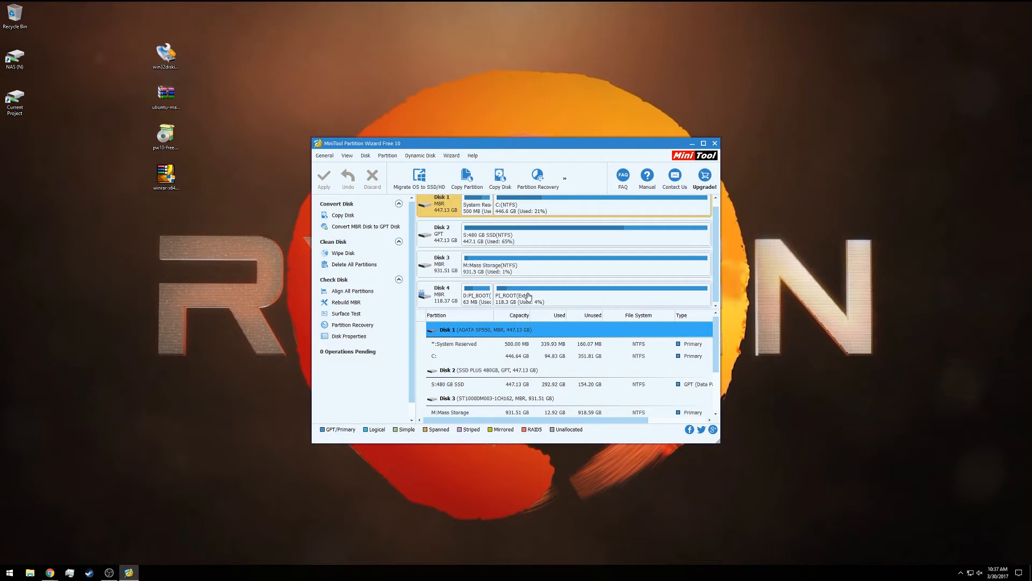
{"action": "mouse_move", "coordinate": [554, 297]}
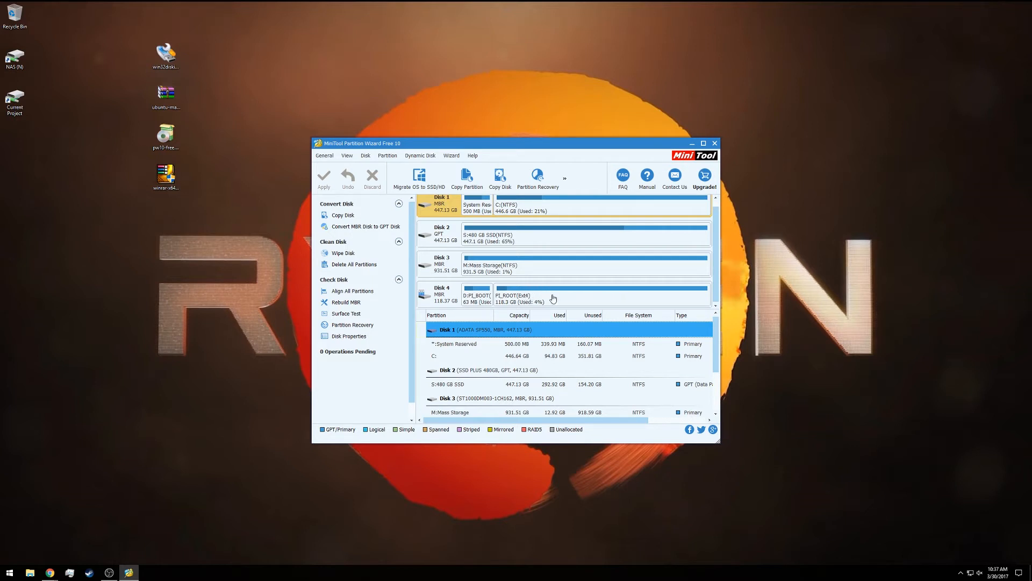
Delete the Disk 4 partitions and create one FAT32 primary partition labelled 128 SD.
{"action": "left_click", "coordinate": [477, 294]}
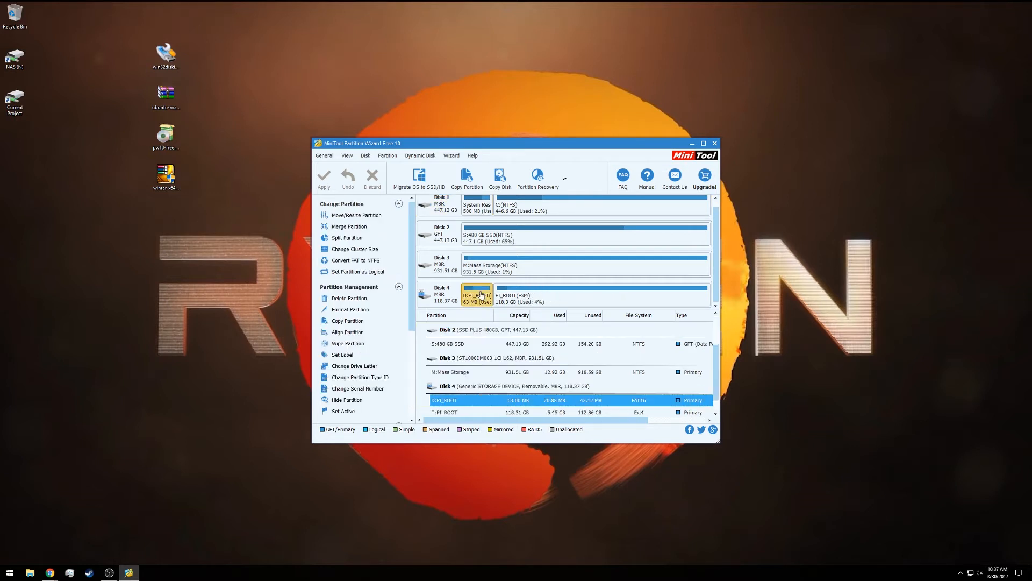
{"action": "right_click", "coordinate": [507, 294]}
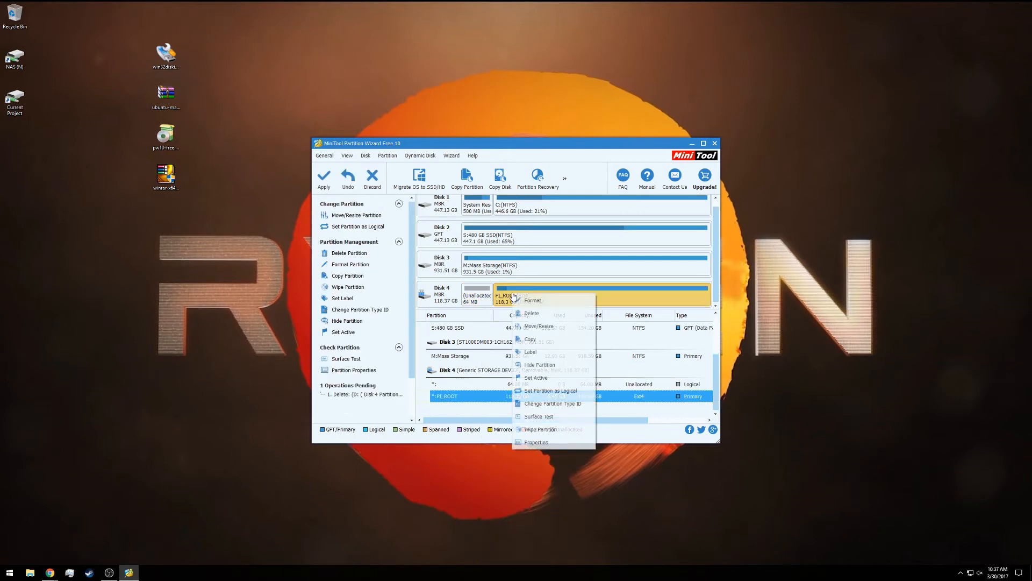
{"action": "left_click", "coordinate": [531, 313]}
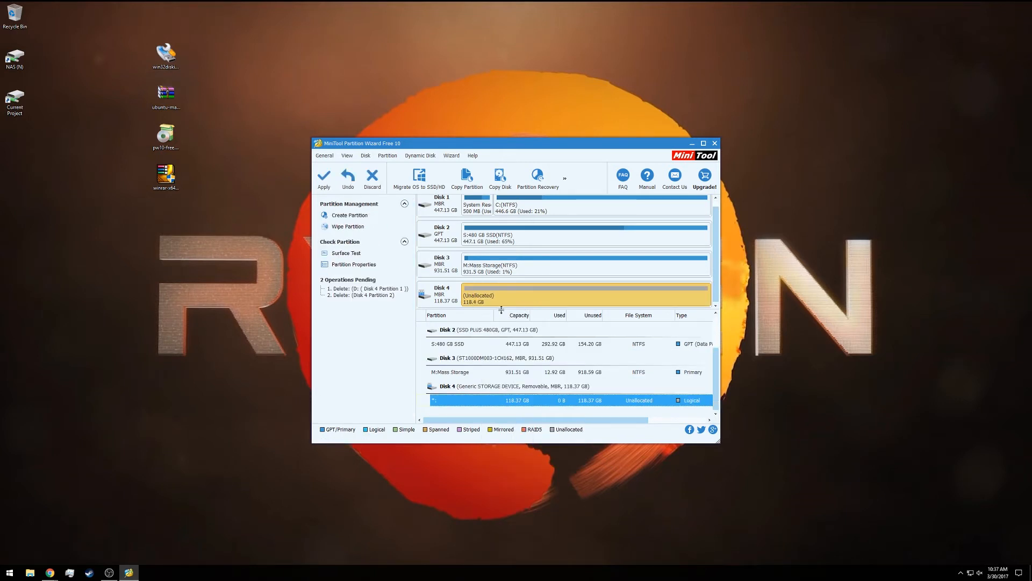
{"action": "right_click", "coordinate": [517, 297]}
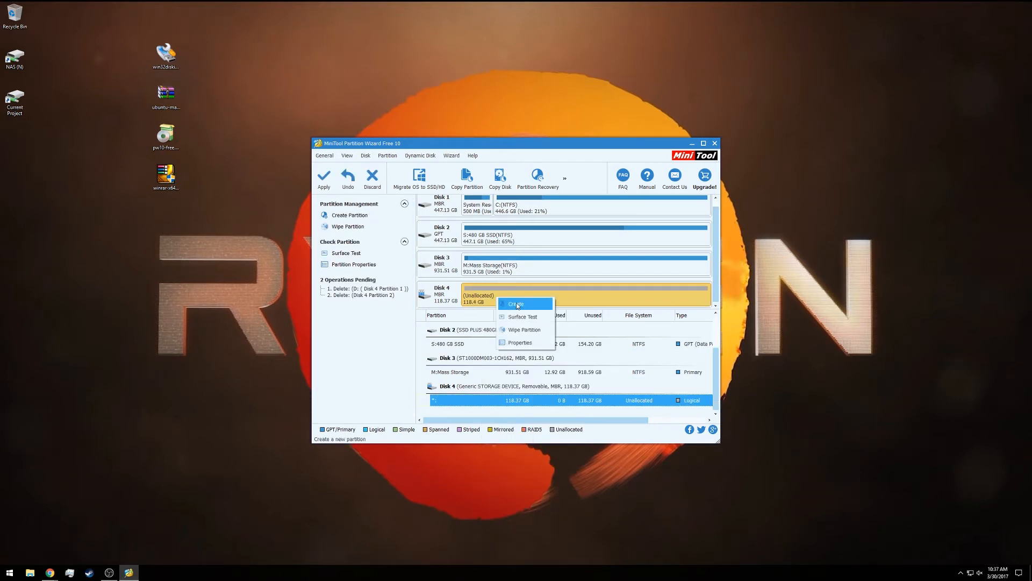
{"action": "left_click", "coordinate": [515, 303]}
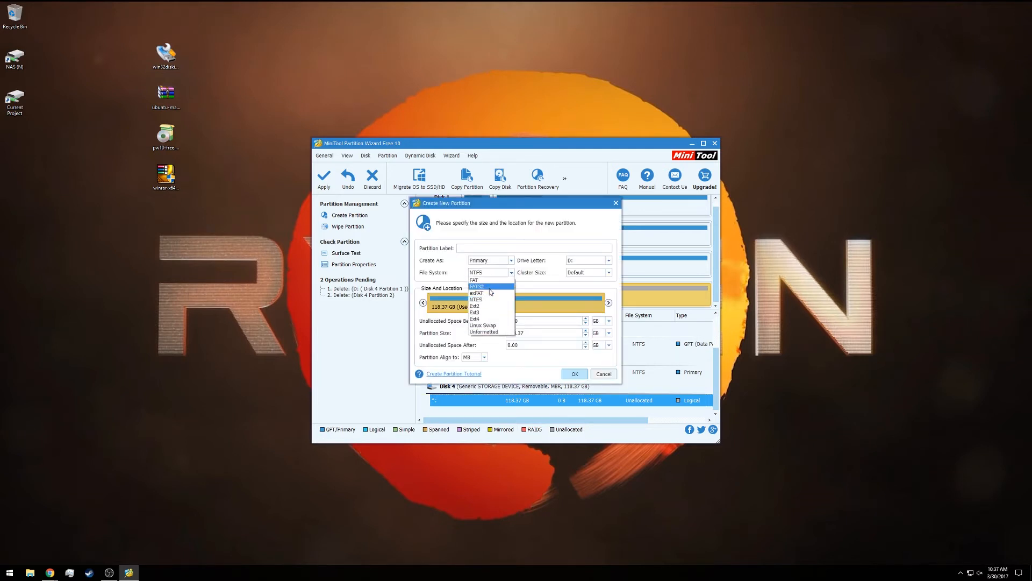
{"action": "left_click", "coordinate": [478, 286]}
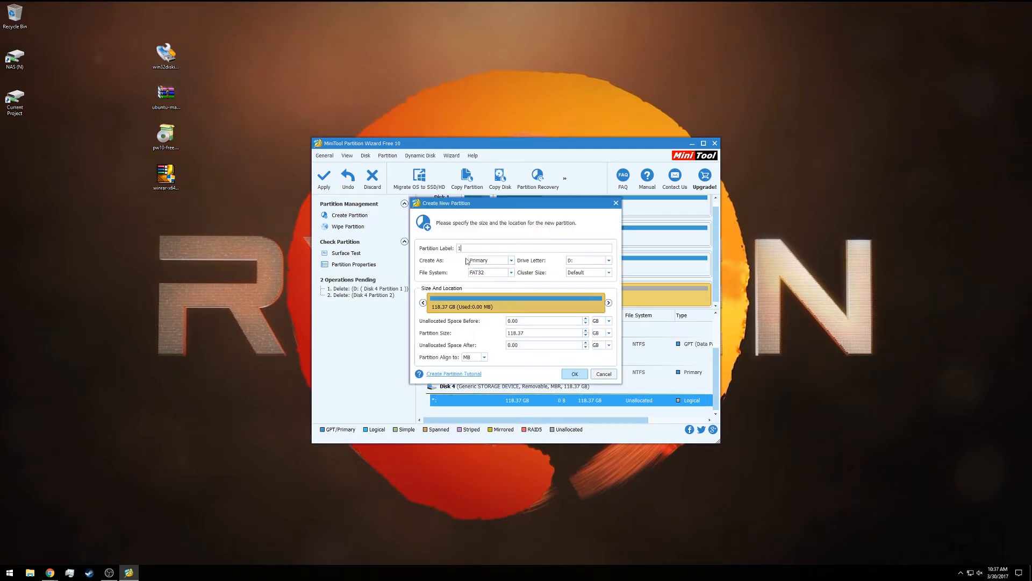
{"action": "type", "text": "28 SD"}
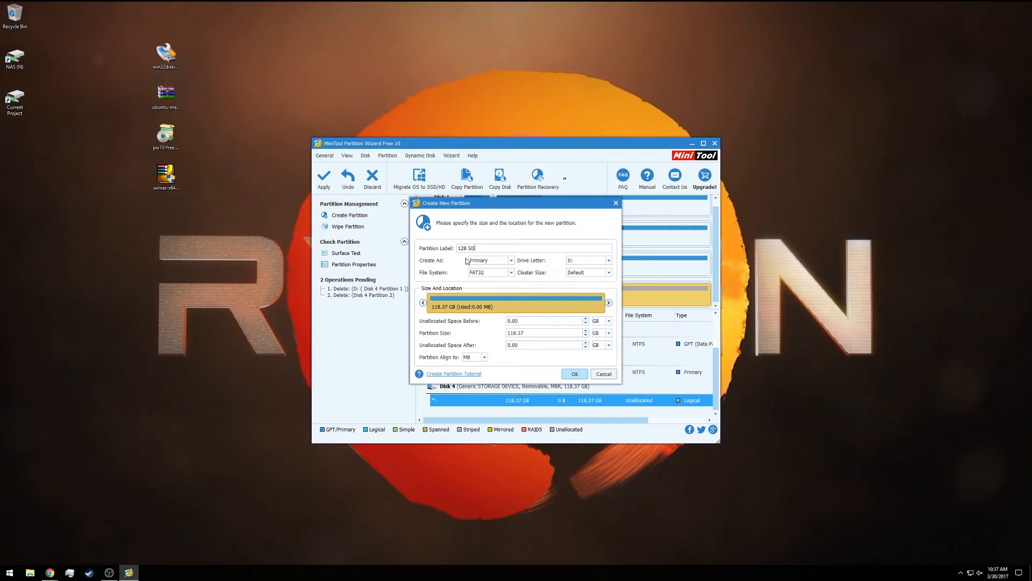
{"action": "left_click", "coordinate": [574, 374]}
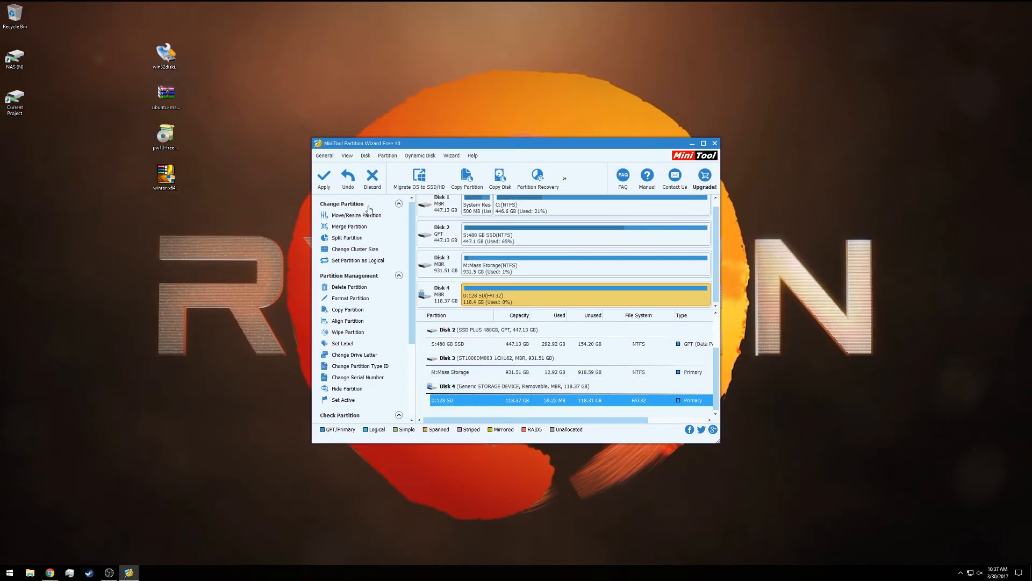
{"action": "mouse_move", "coordinate": [348, 226]}
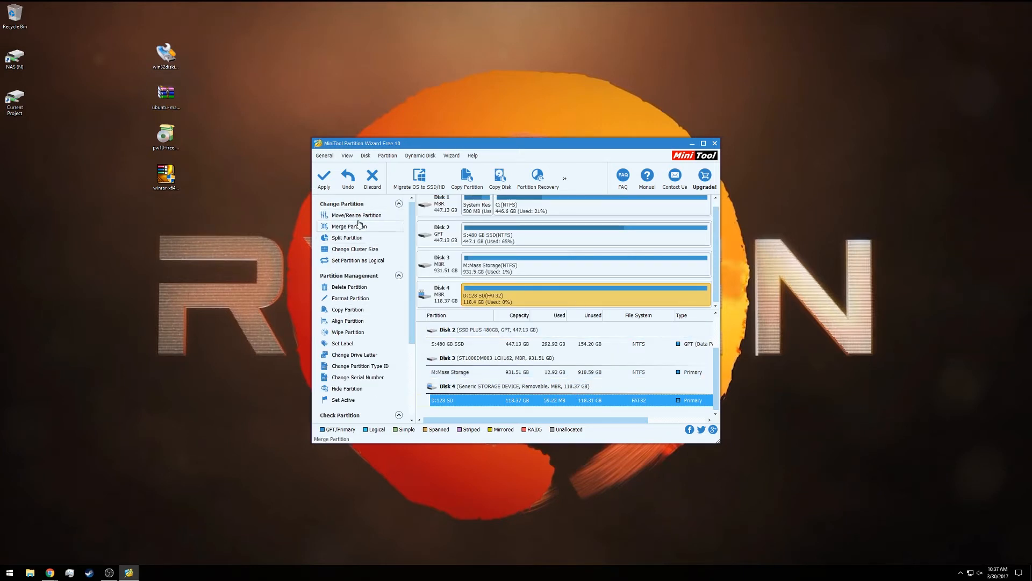
Apply the pending partition changes to the SD card and confirm.
{"action": "left_click", "coordinate": [324, 177]}
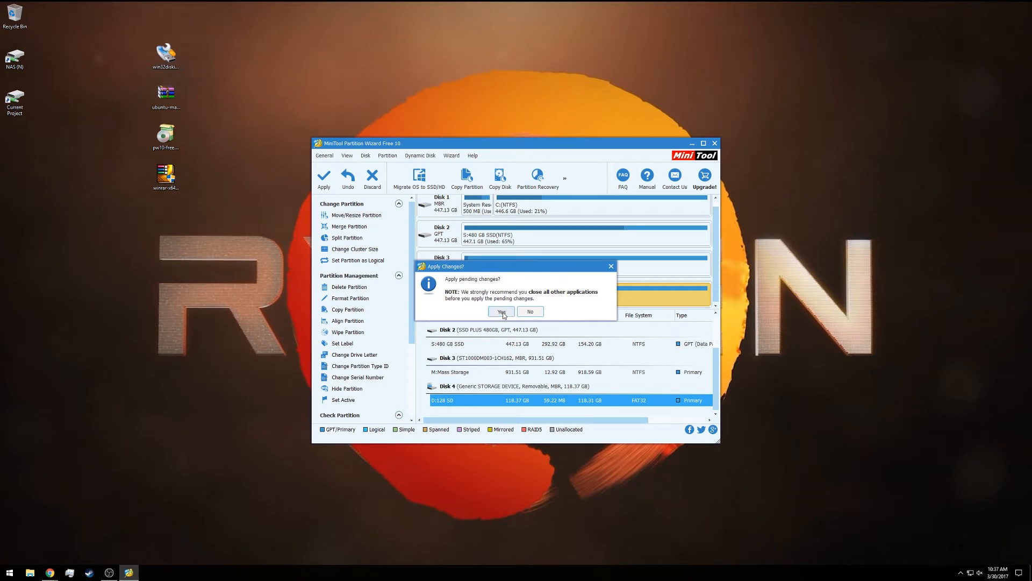
{"action": "left_click", "coordinate": [501, 312]}
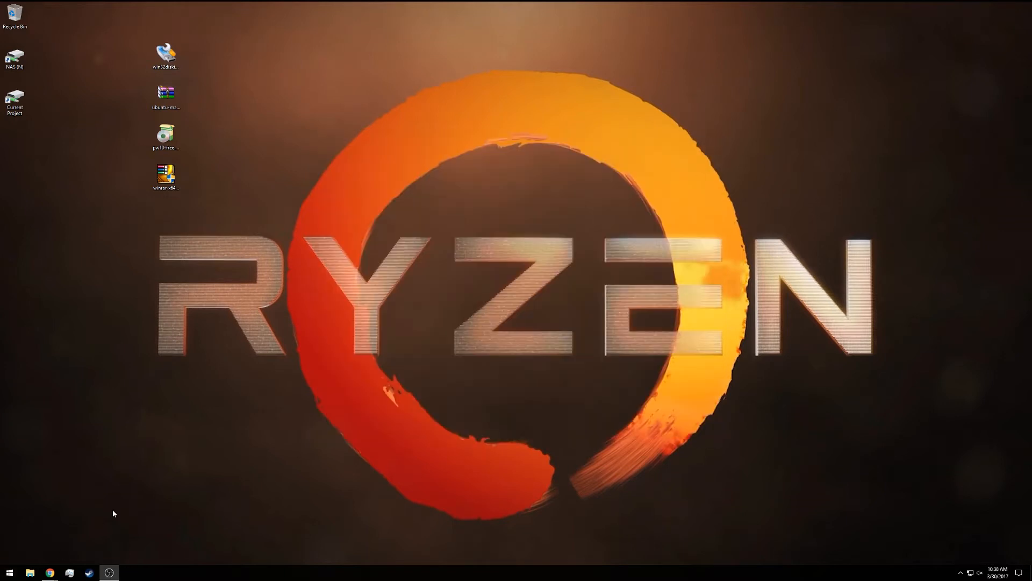
{"action": "left_click", "coordinate": [31, 572]}
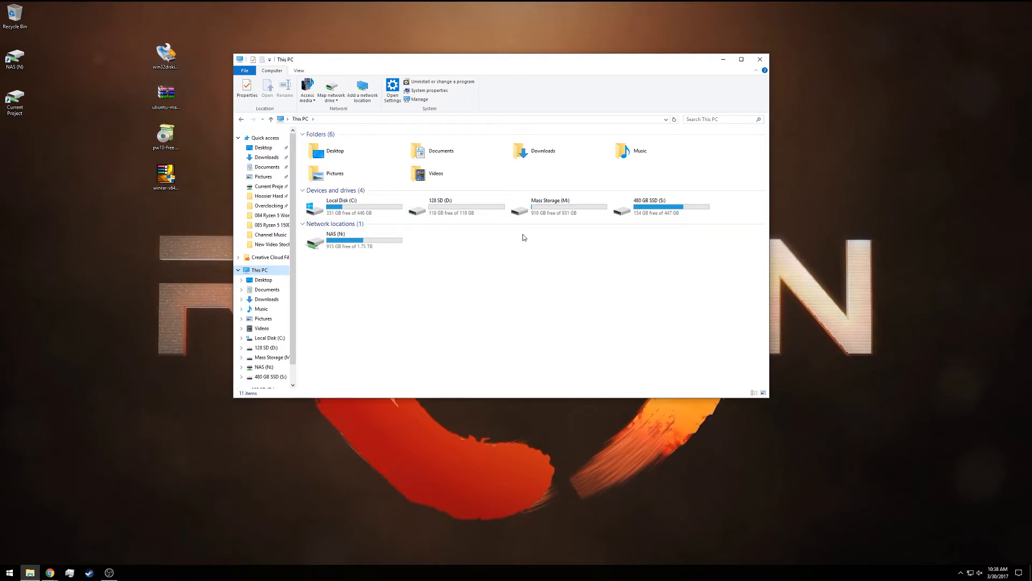
{"action": "mouse_move", "coordinate": [424, 246]}
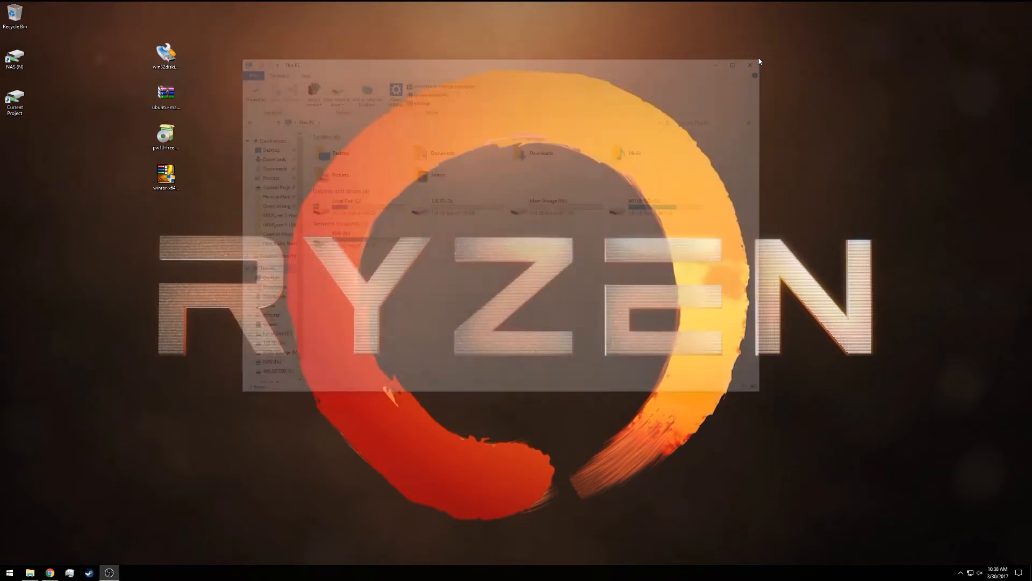
{"action": "left_click", "coordinate": [751, 64]}
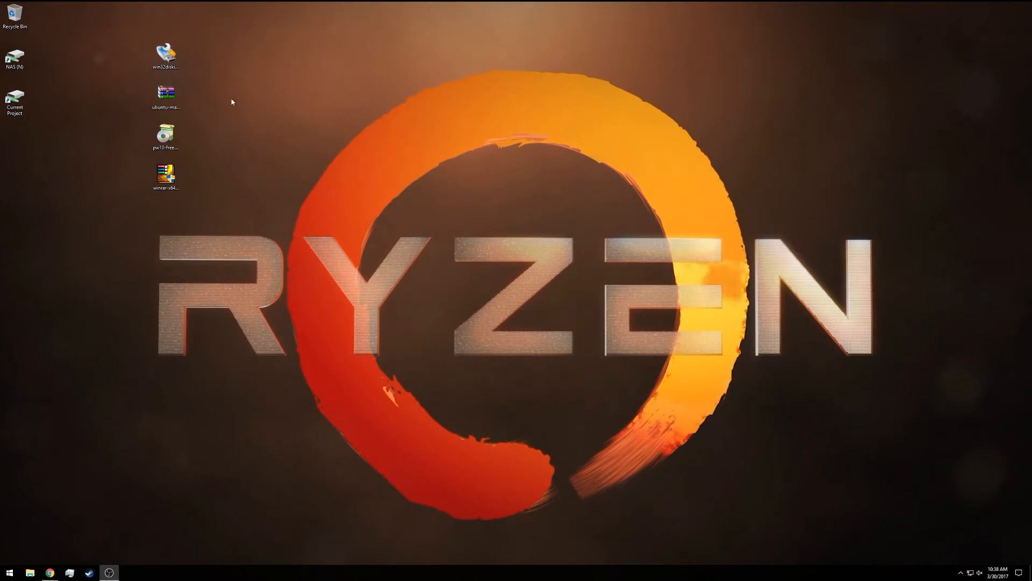
{"action": "mouse_move", "coordinate": [209, 157]}
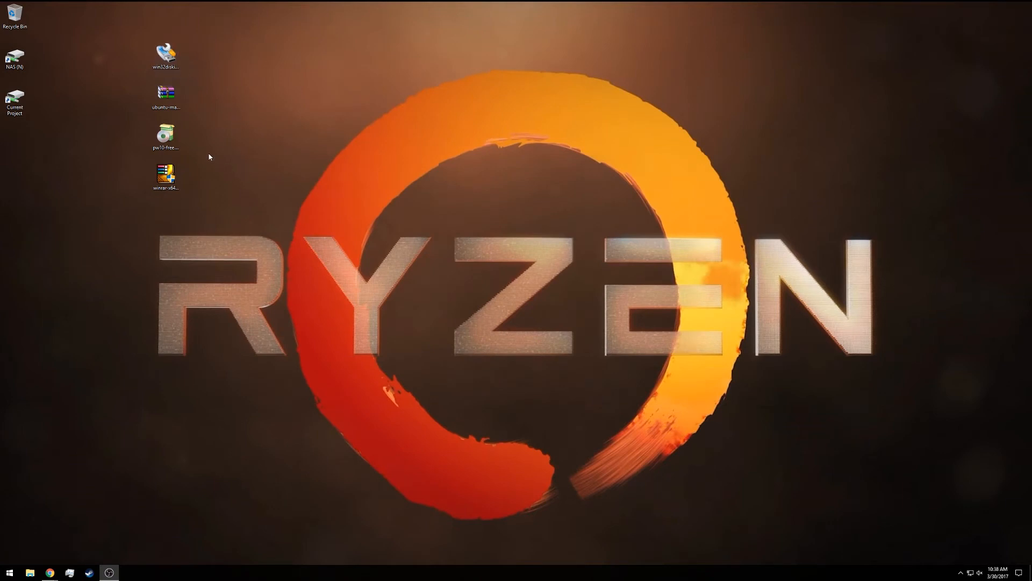
Extract the Ubuntu MATE Raspberry Pi archive's image file onto the desktop with WinRAR.
{"action": "left_click", "coordinate": [166, 93]}
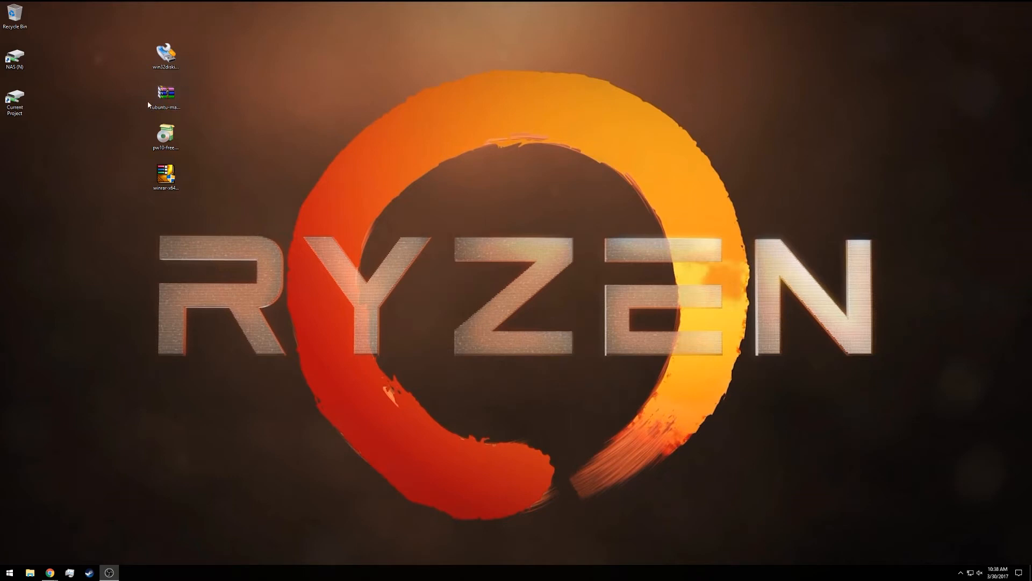
{"action": "right_click", "coordinate": [165, 95]}
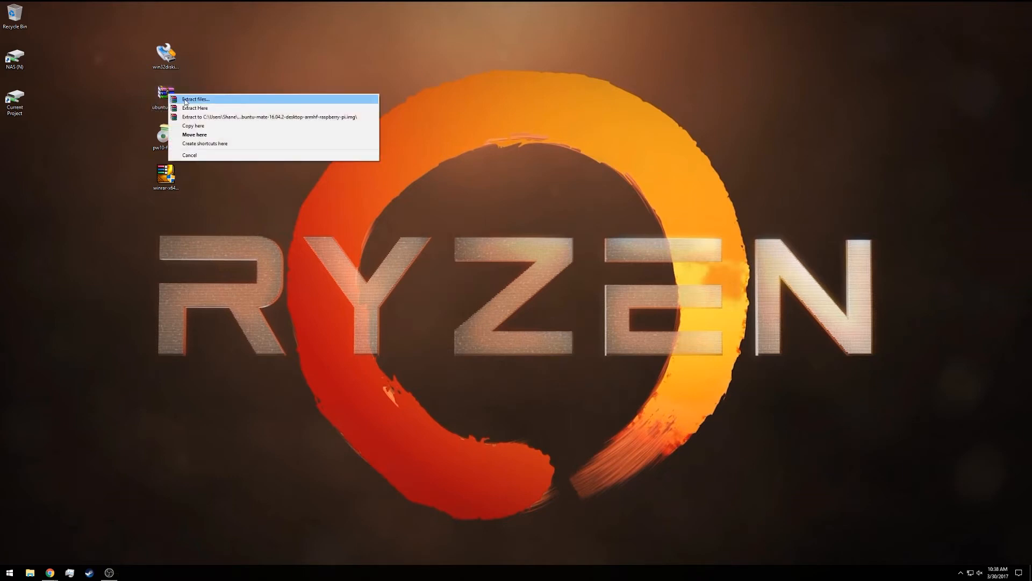
{"action": "left_click", "coordinate": [195, 108]}
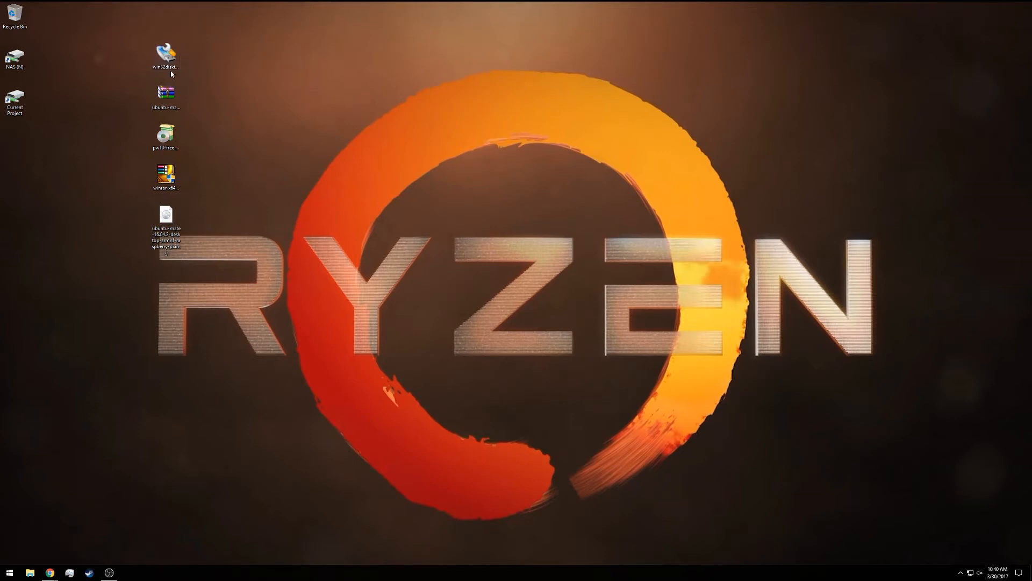
{"action": "mouse_move", "coordinate": [188, 51]}
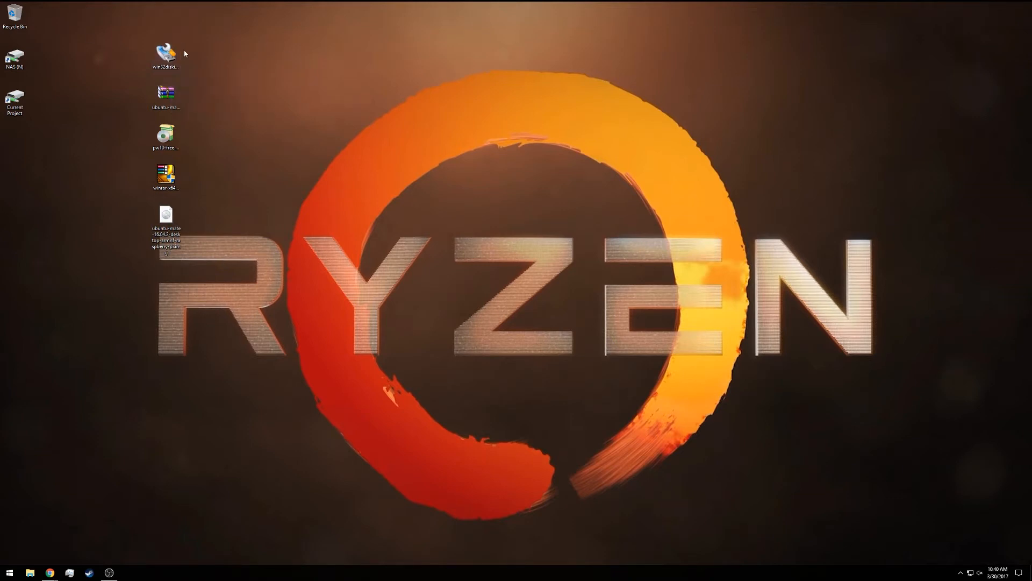
Launch Win32 Disk Imager from Start search and view the computer's drives.
{"action": "type", "text": "win"}
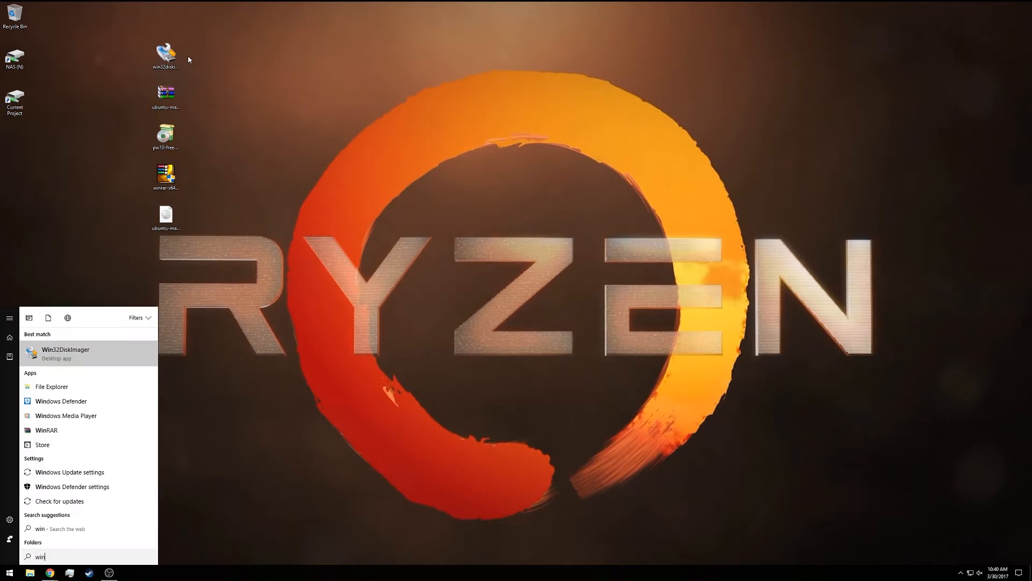
{"action": "left_click", "coordinate": [66, 354]}
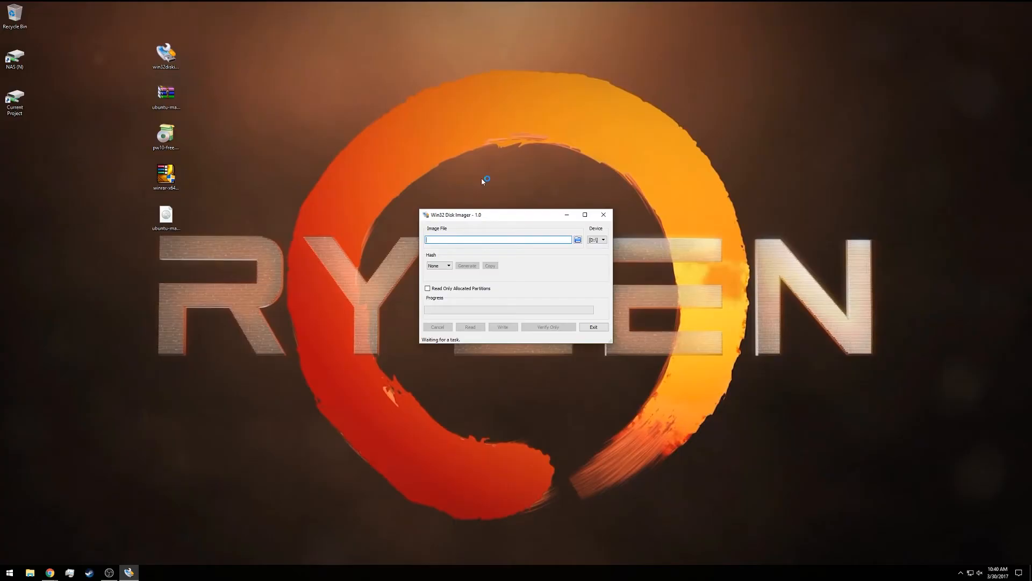
{"action": "mouse_move", "coordinate": [619, 226]}
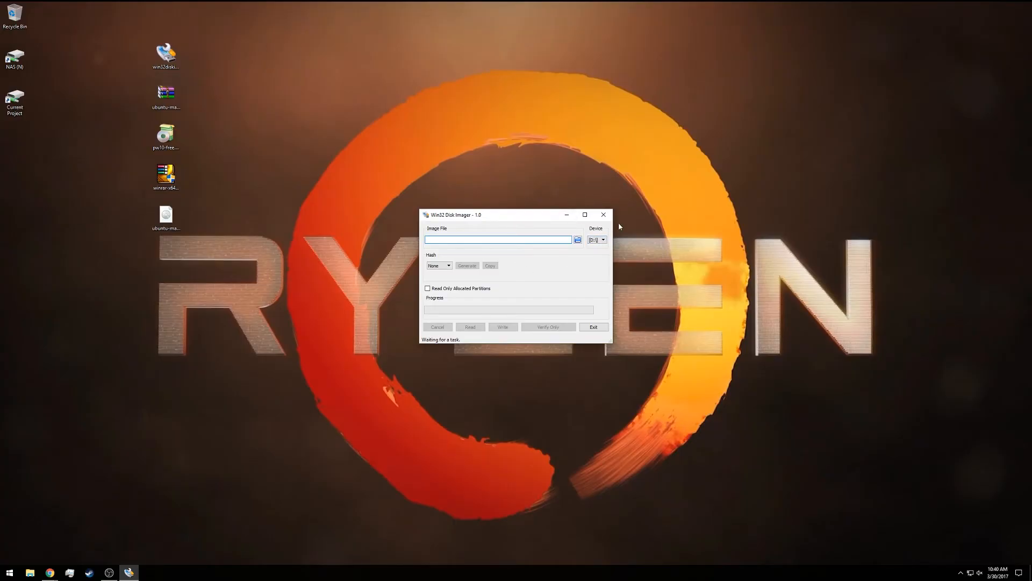
{"action": "mouse_move", "coordinate": [604, 235]}
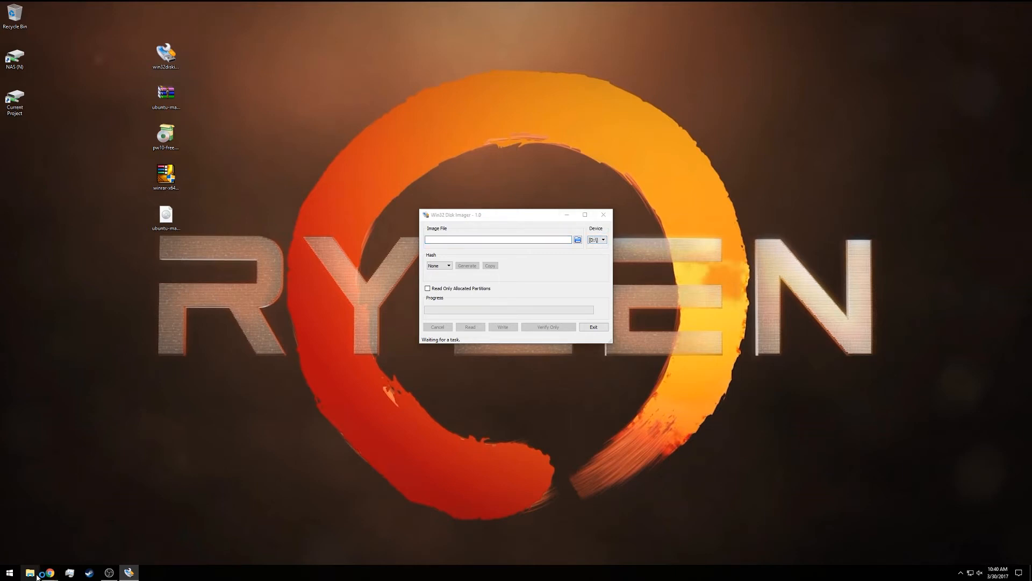
{"action": "left_click", "coordinate": [30, 572]}
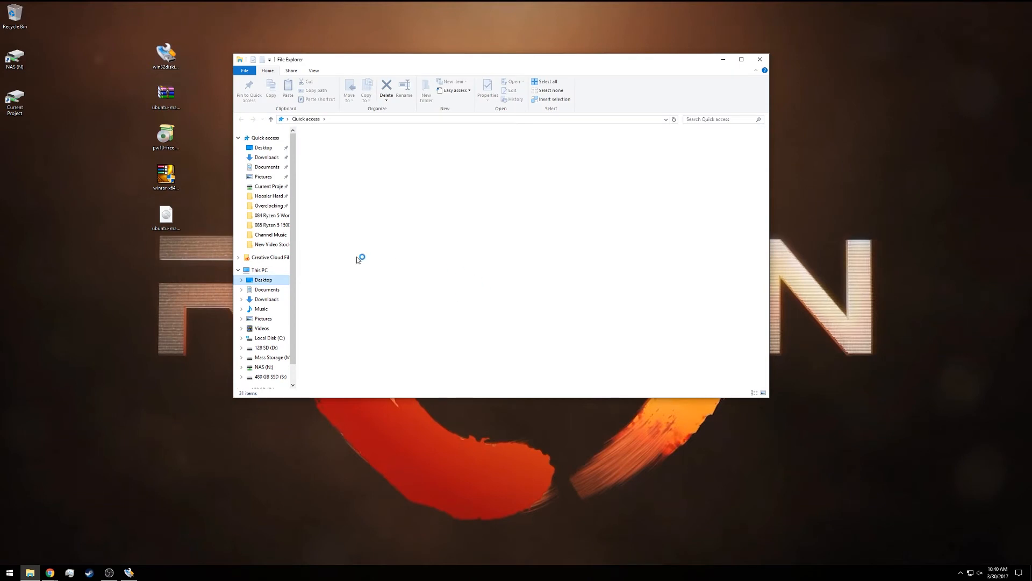
{"action": "left_click", "coordinate": [258, 270]}
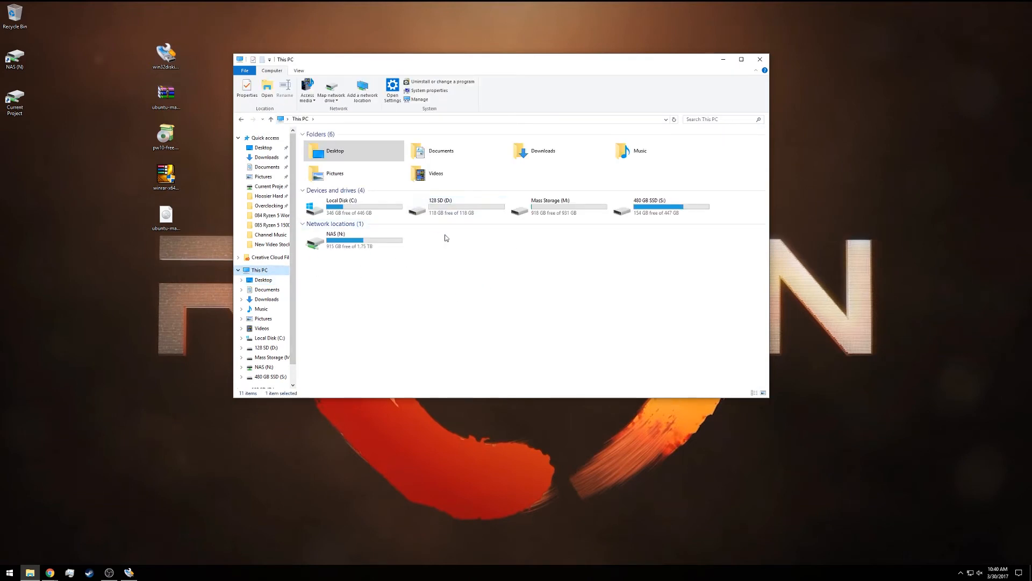
{"action": "mouse_move", "coordinate": [436, 205]}
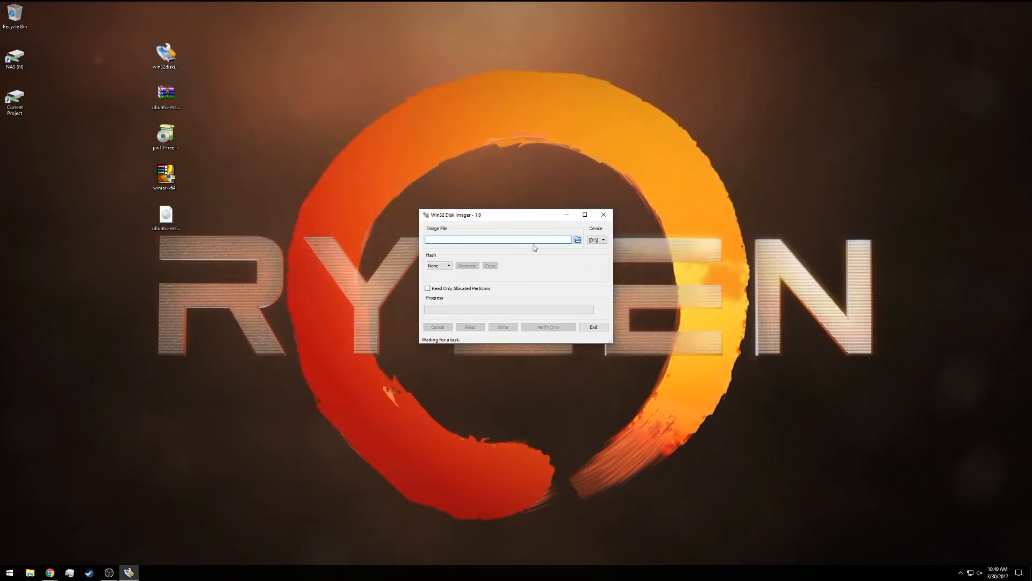
Load the Ubuntu MATE 16.04.2 Raspberry Pi .img from the desktop as the image file.
{"action": "left_click", "coordinate": [577, 239]}
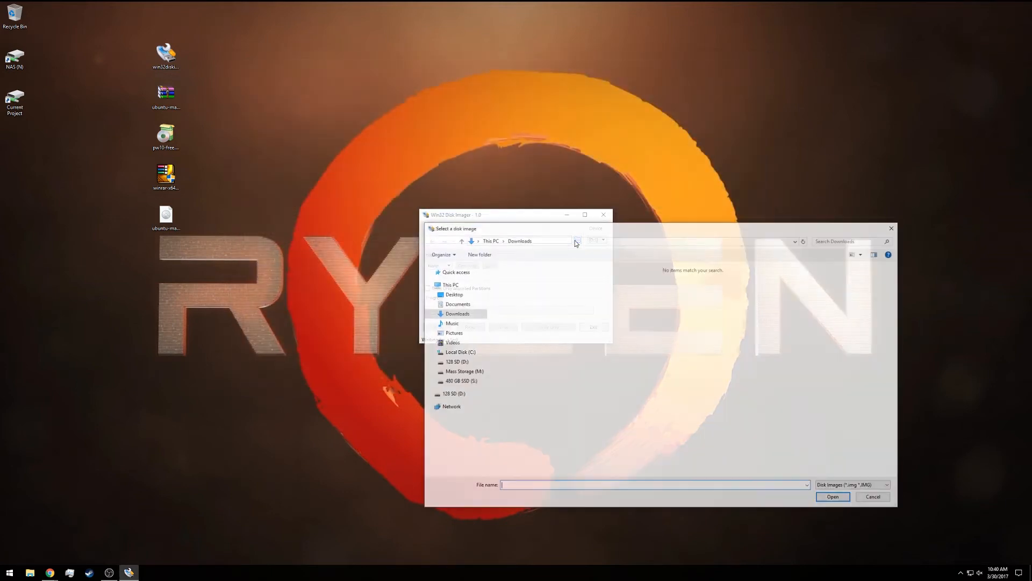
{"action": "left_click", "coordinate": [454, 294]}
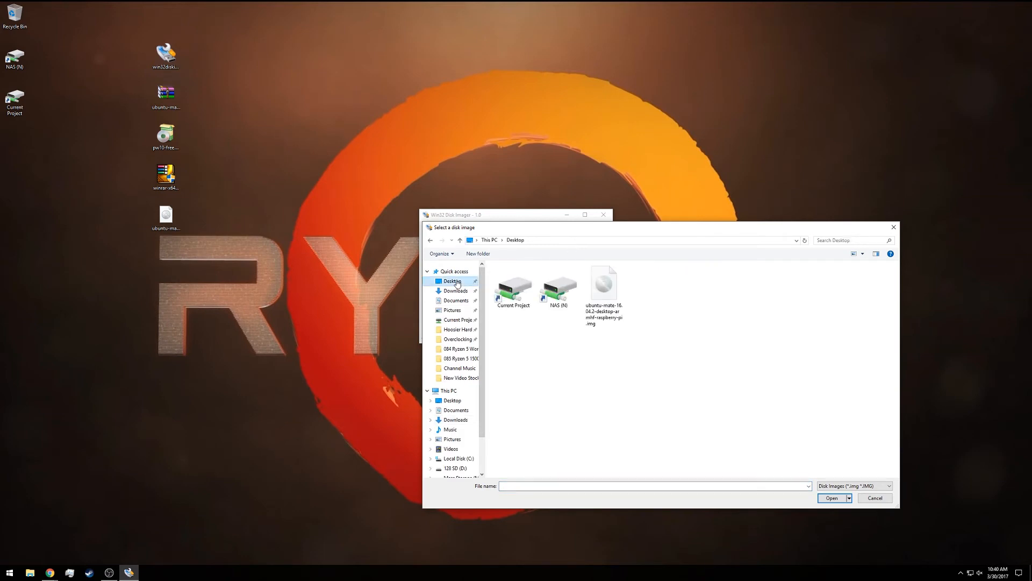
{"action": "left_click", "coordinate": [603, 284]}
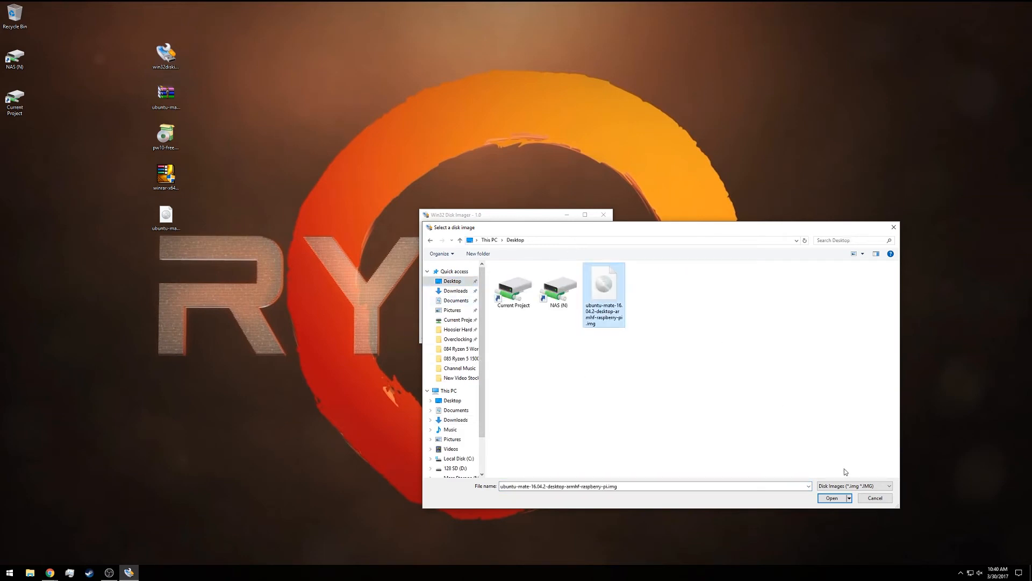
{"action": "left_click", "coordinate": [832, 498]}
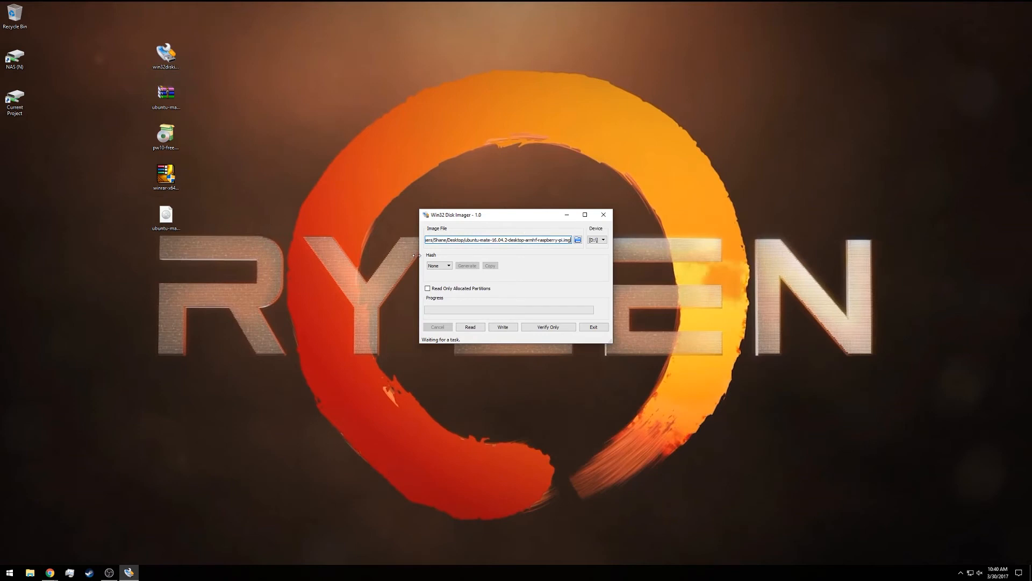
{"action": "mouse_move", "coordinate": [503, 327]}
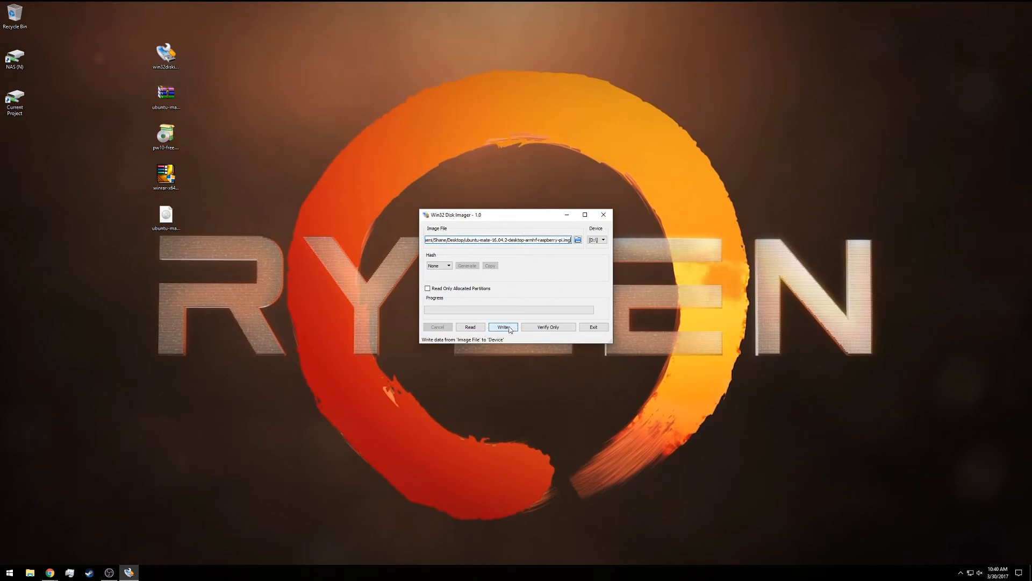
Write the Ubuntu MATE image to the card, acknowledge Write Successful, and close the imager.
{"action": "left_click", "coordinate": [503, 327]}
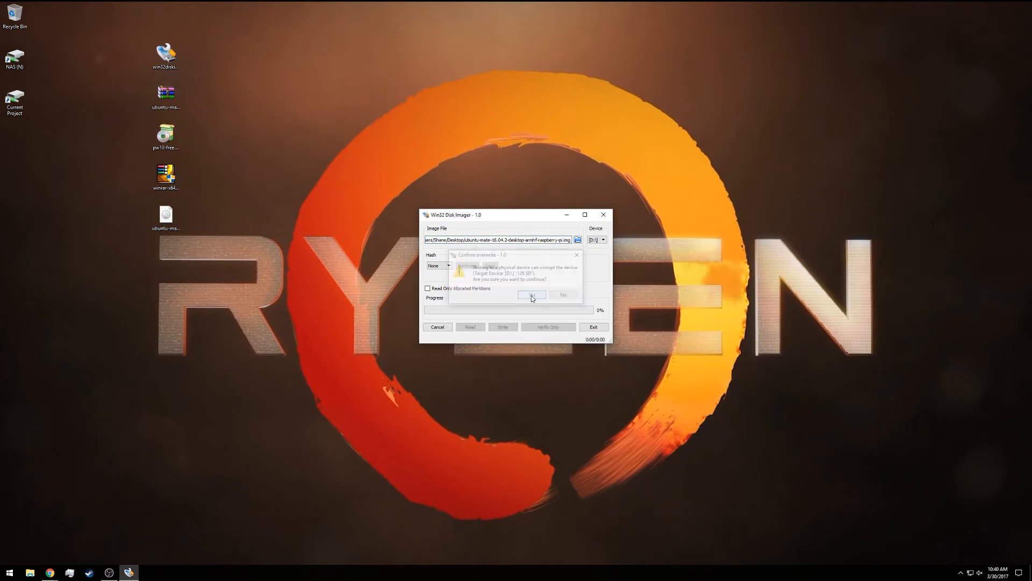
{"action": "left_click", "coordinate": [532, 295]}
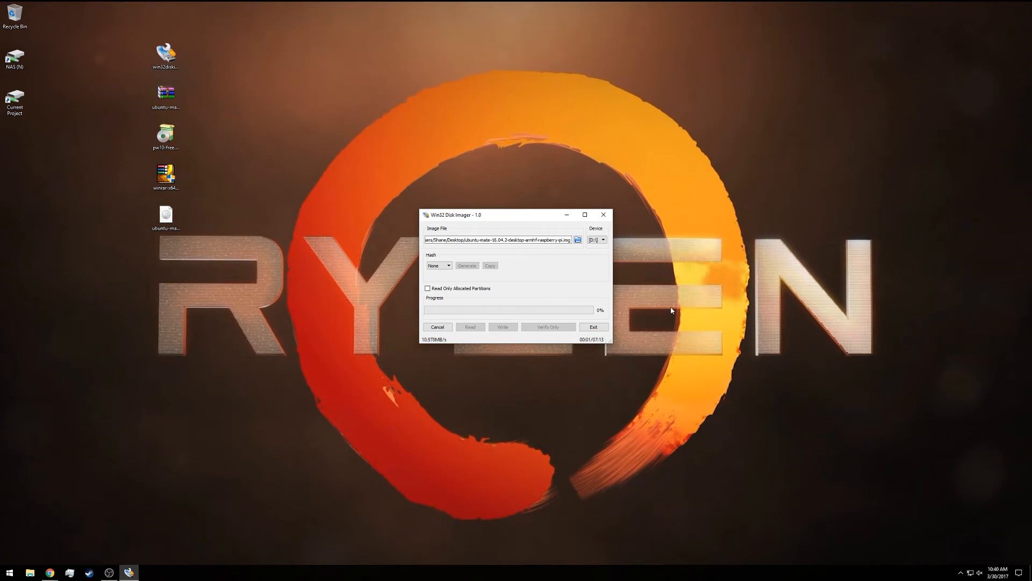
{"action": "mouse_move", "coordinate": [674, 305]}
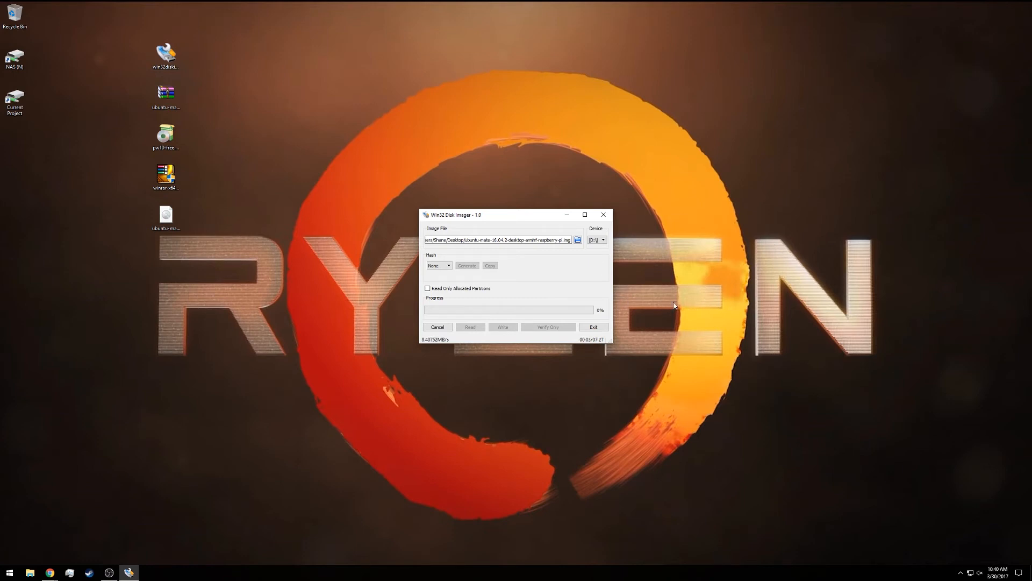
{"action": "mouse_move", "coordinate": [716, 292]}
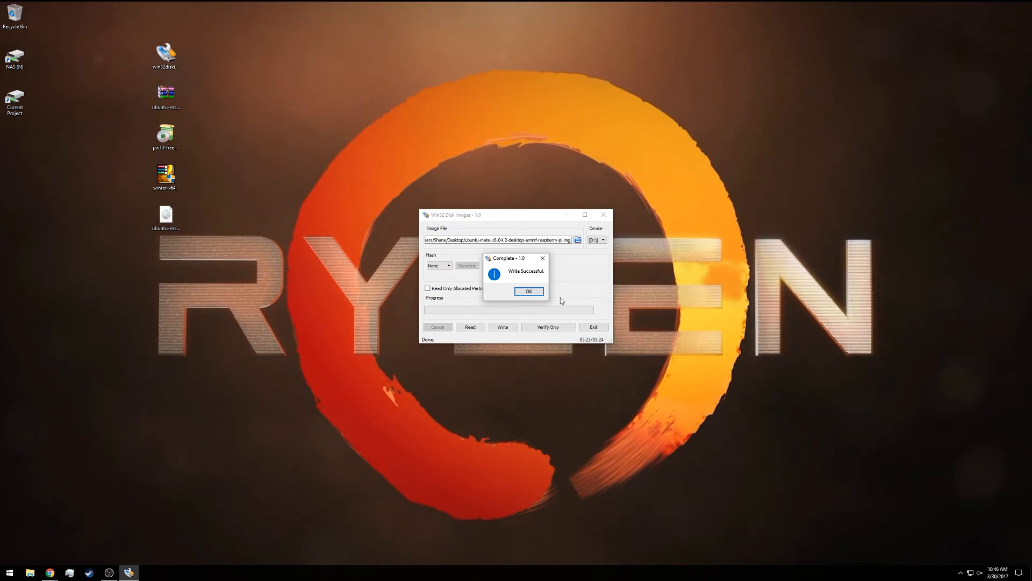
{"action": "left_click", "coordinate": [529, 291]}
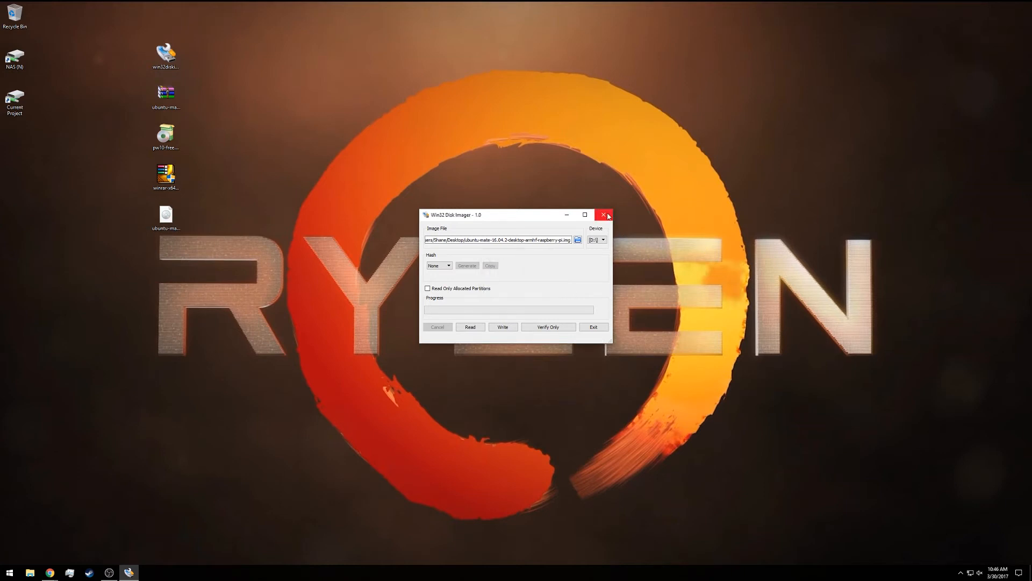
{"action": "left_click", "coordinate": [604, 214]}
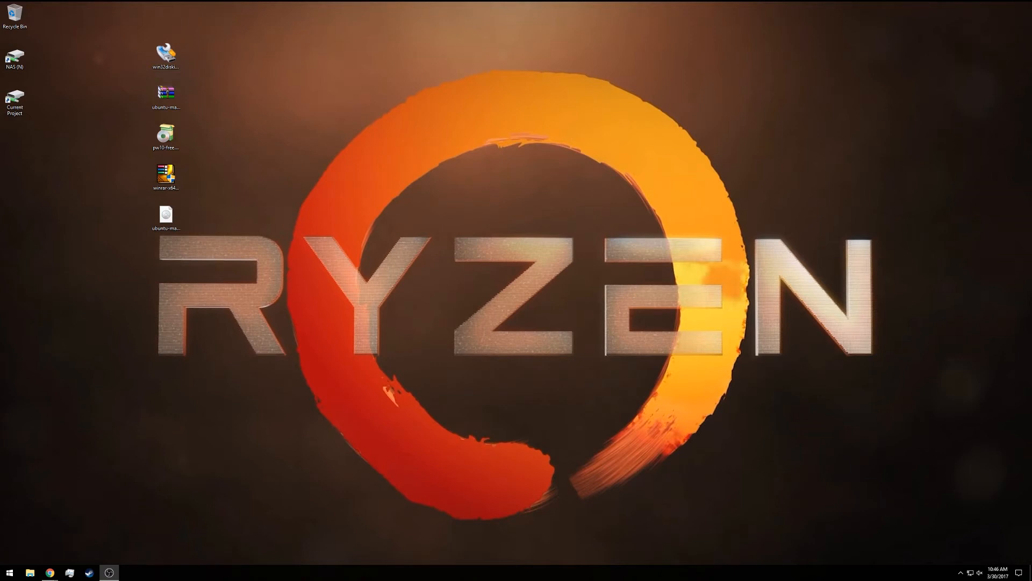
{"action": "left_click", "coordinate": [962, 570]}
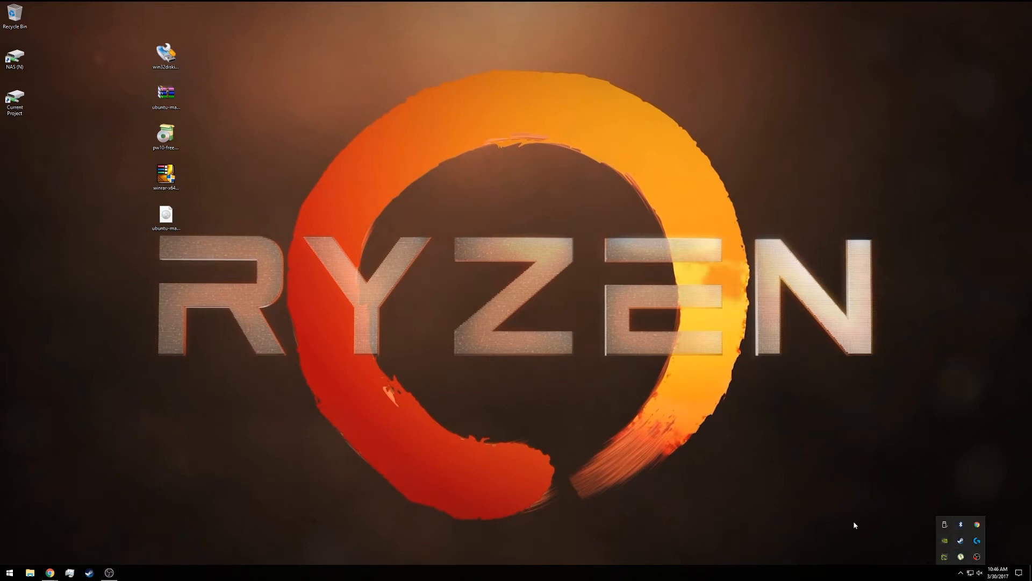
{"action": "left_click", "coordinate": [945, 524]}
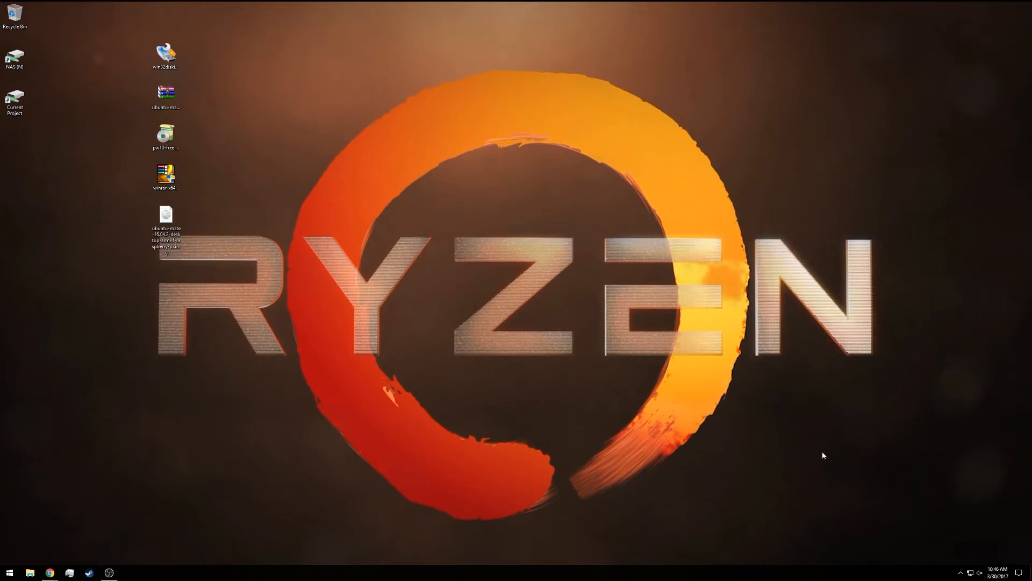
{"action": "mouse_move", "coordinate": [693, 317]}
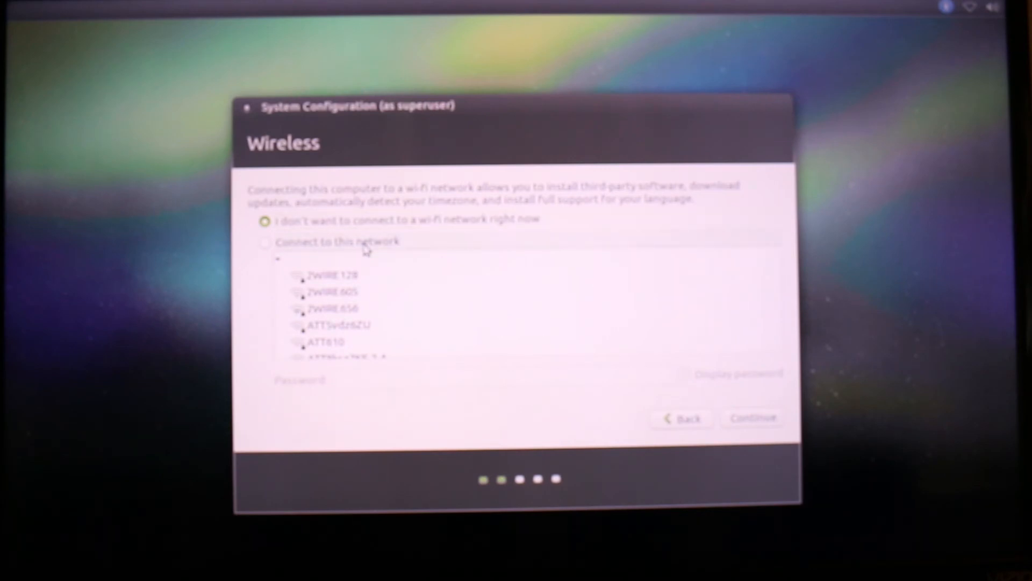
Browse the wireless networks, then choose not to connect to Wi-Fi right now.
{"action": "left_click", "coordinate": [265, 242]}
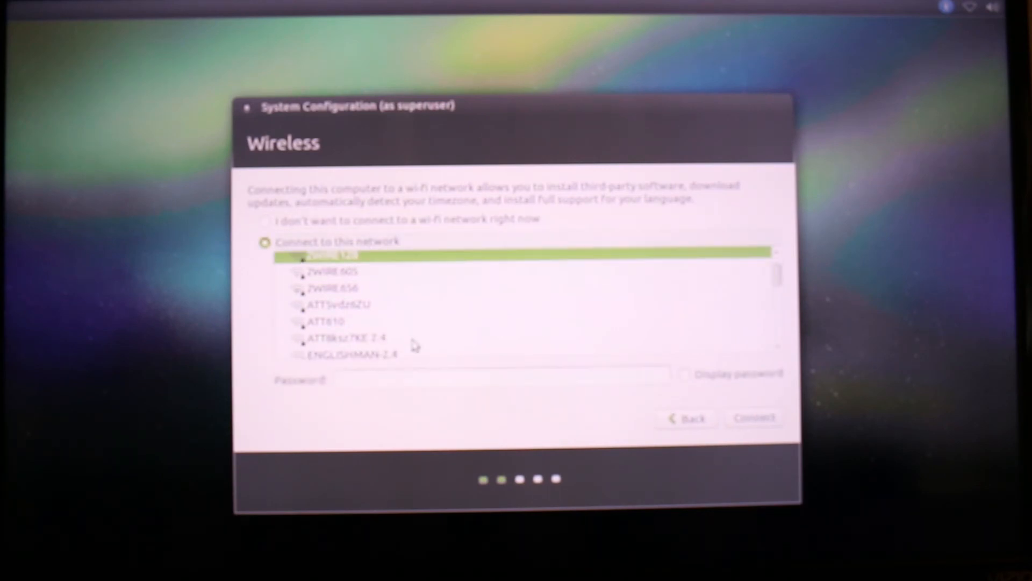
{"action": "scroll", "scroll_direction": "down", "scroll_amount": 3}
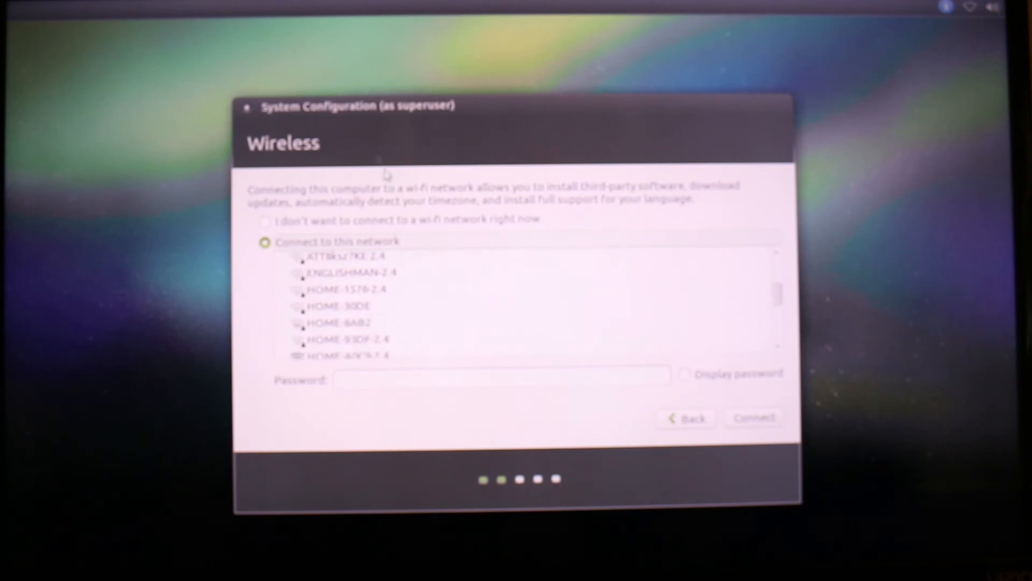
{"action": "left_click", "coordinate": [265, 222]}
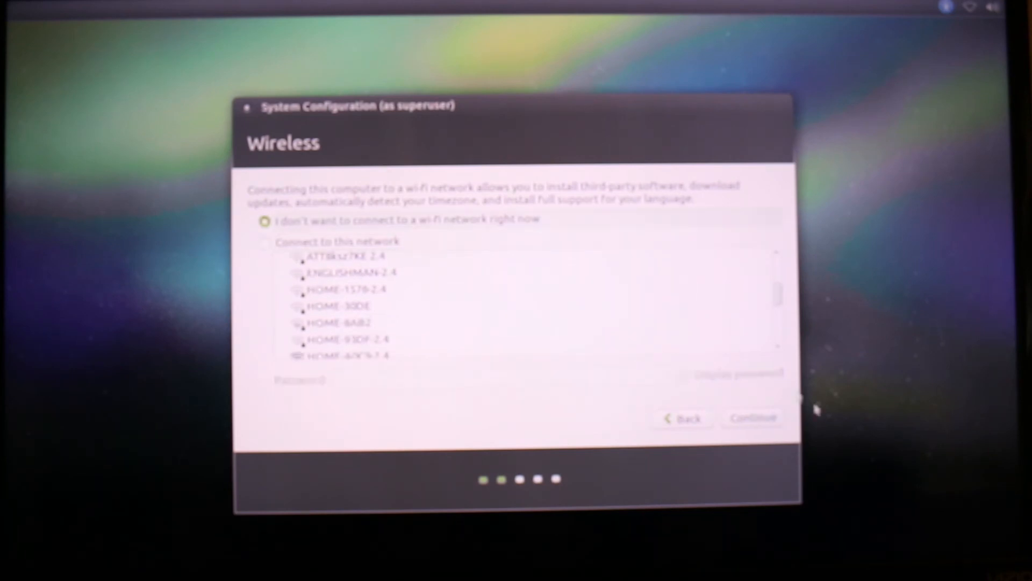